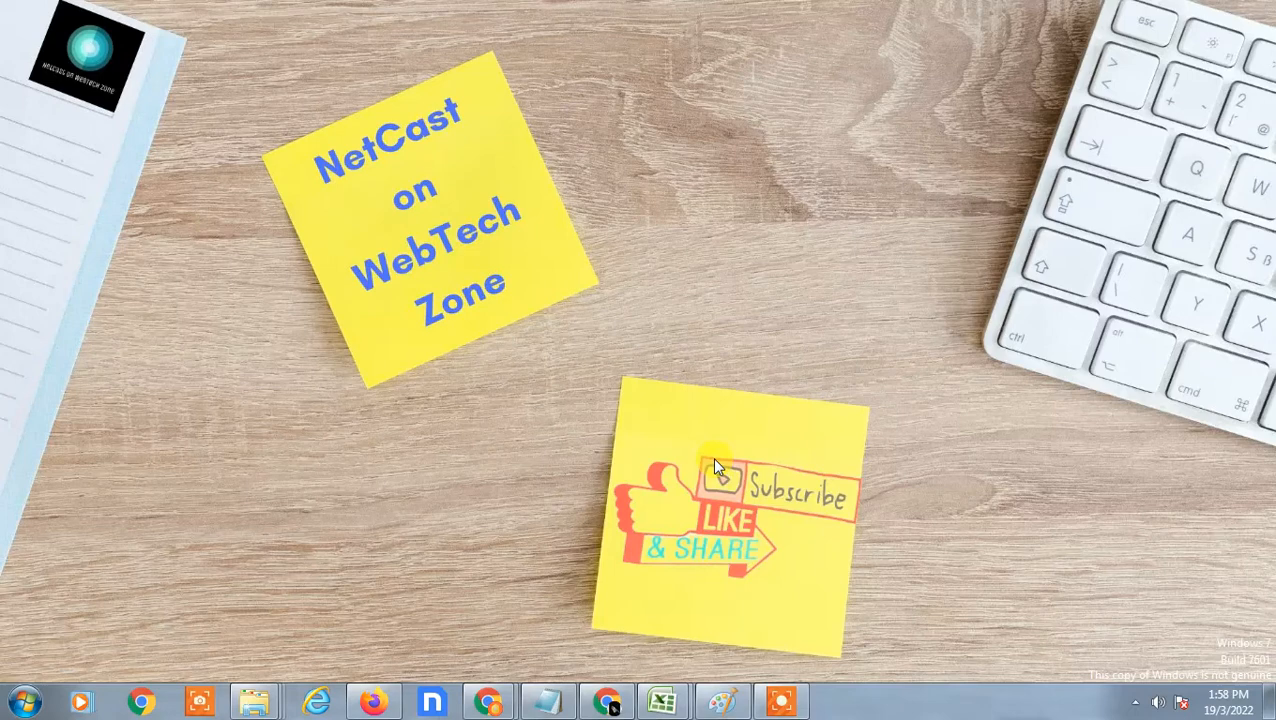
mouse_move(524, 570)
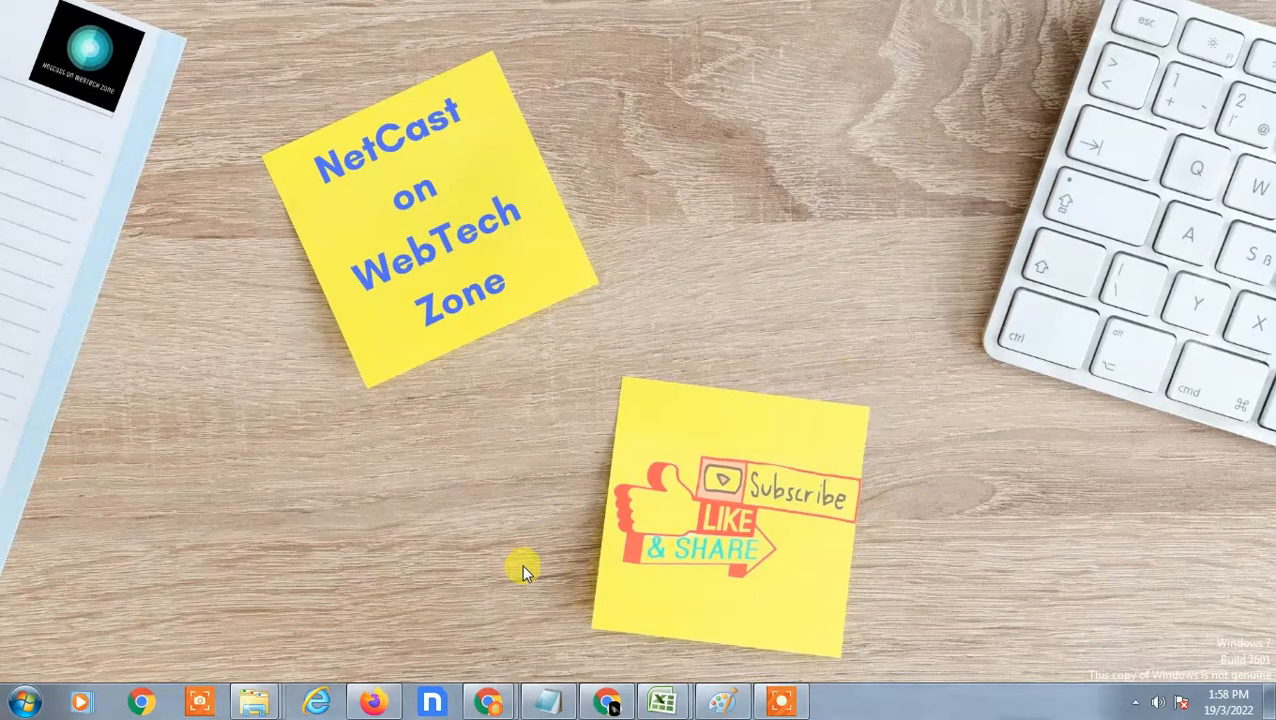
mouse_move(596, 60)
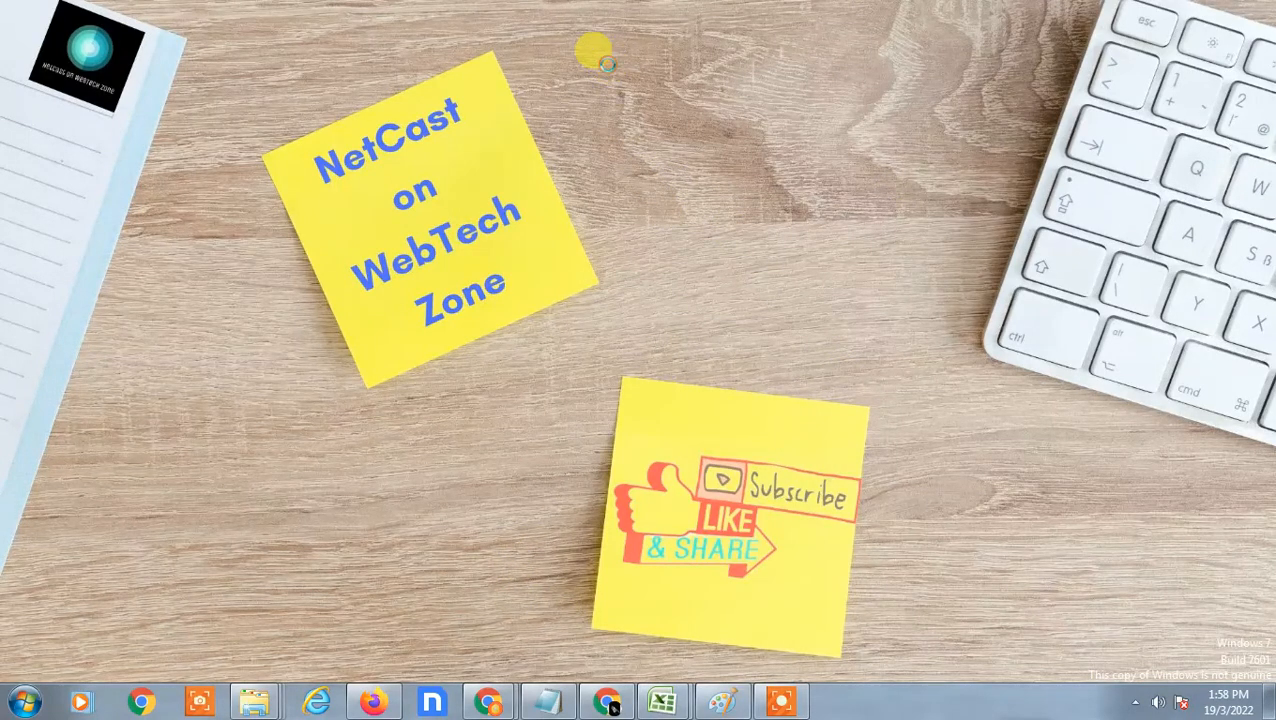
mouse_move(644, 556)
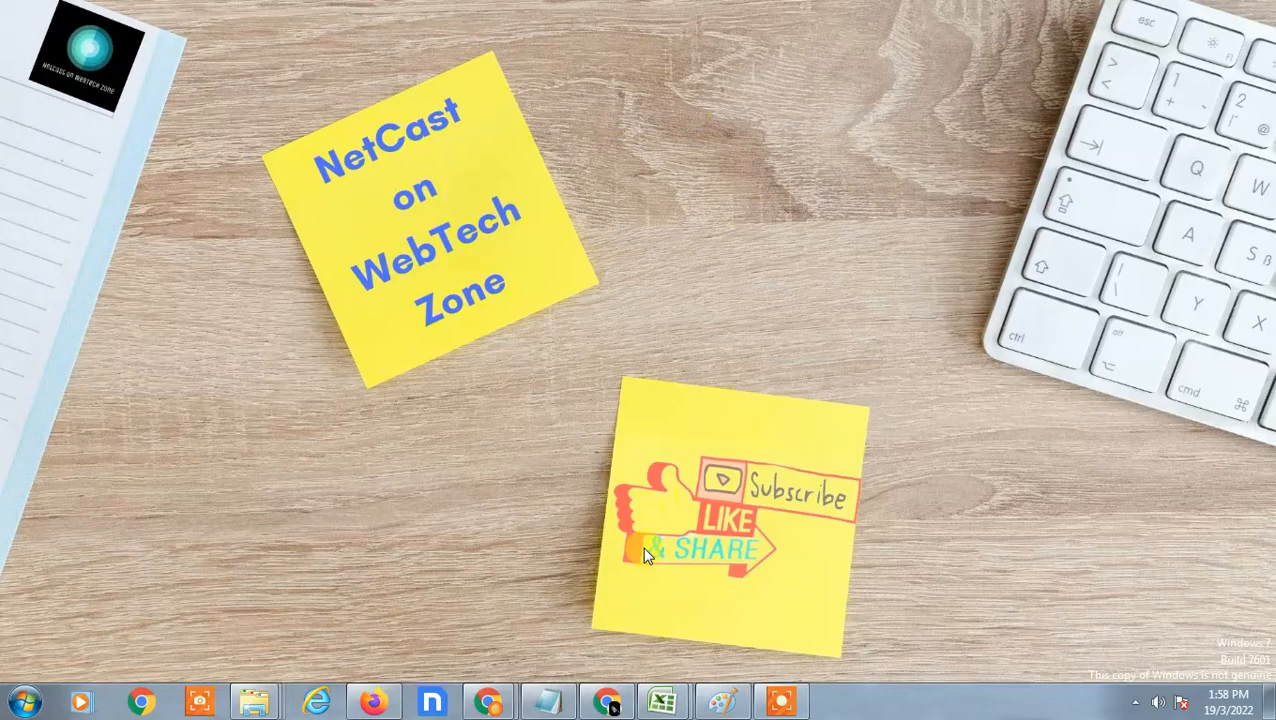
mouse_move(608, 700)
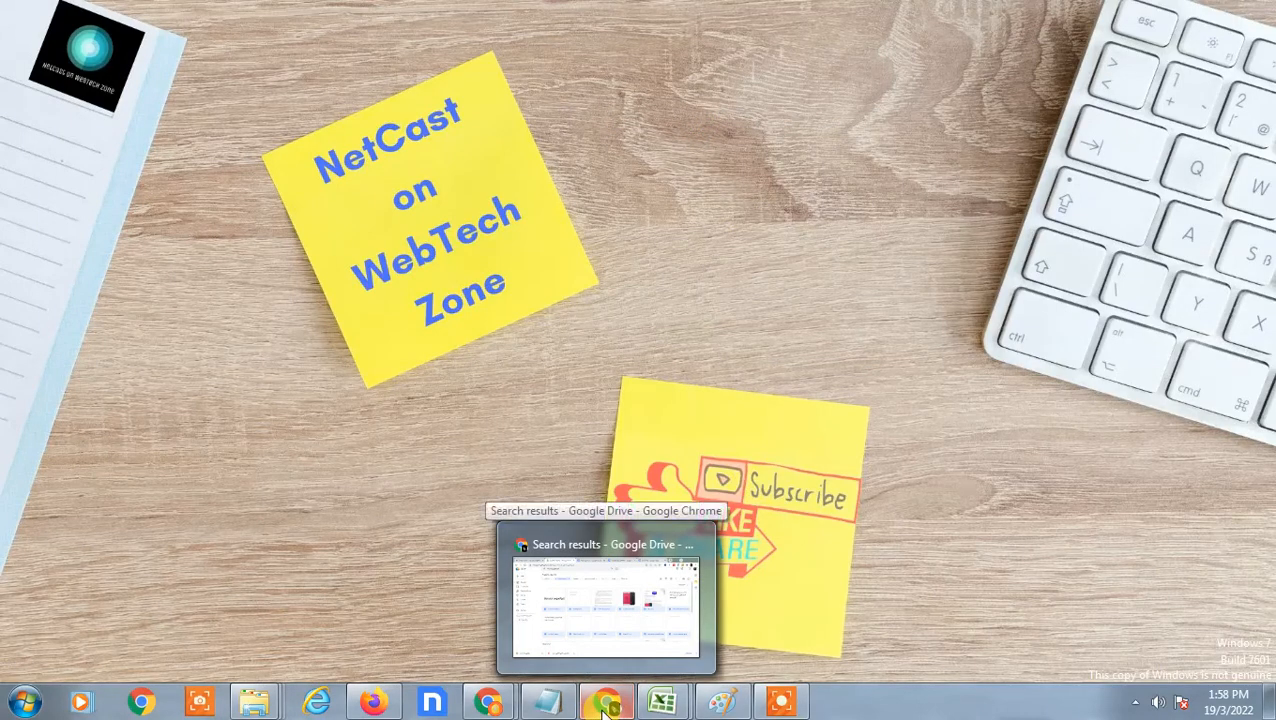
Step: Load the Google Docs home page at docs.google.com and close the extra document tab
left_click(604, 596)
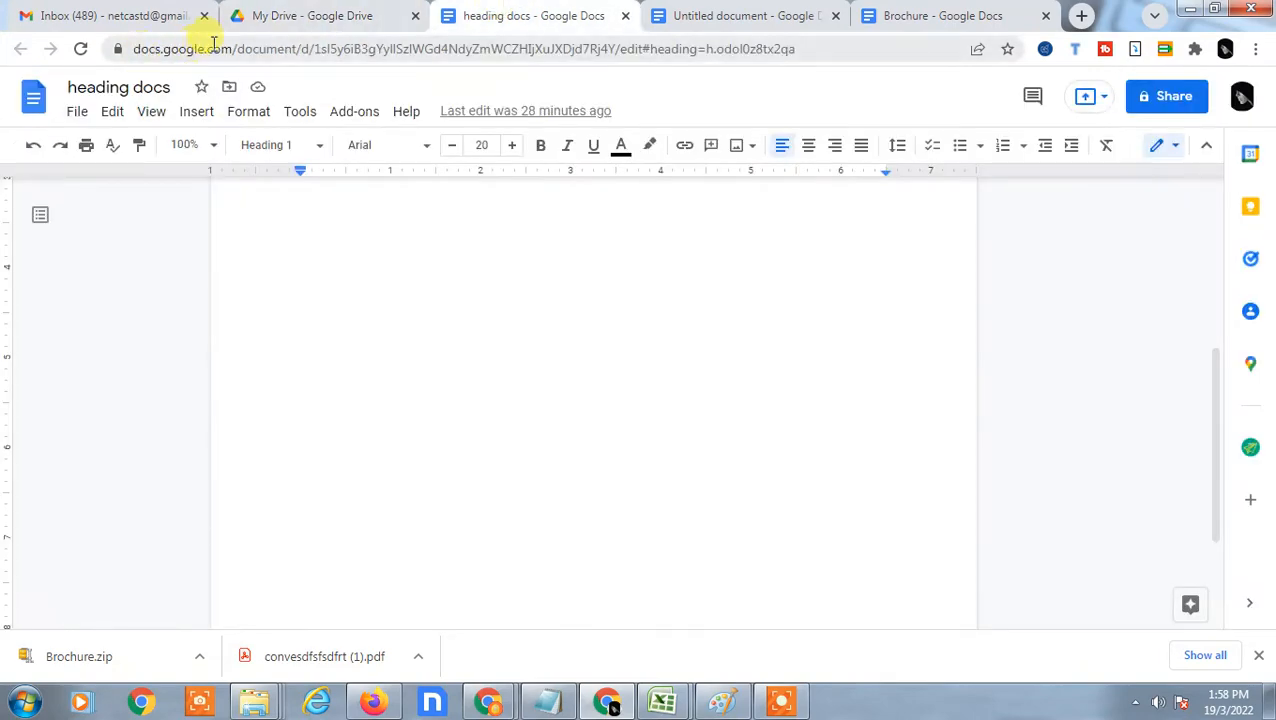
left_click(464, 48)
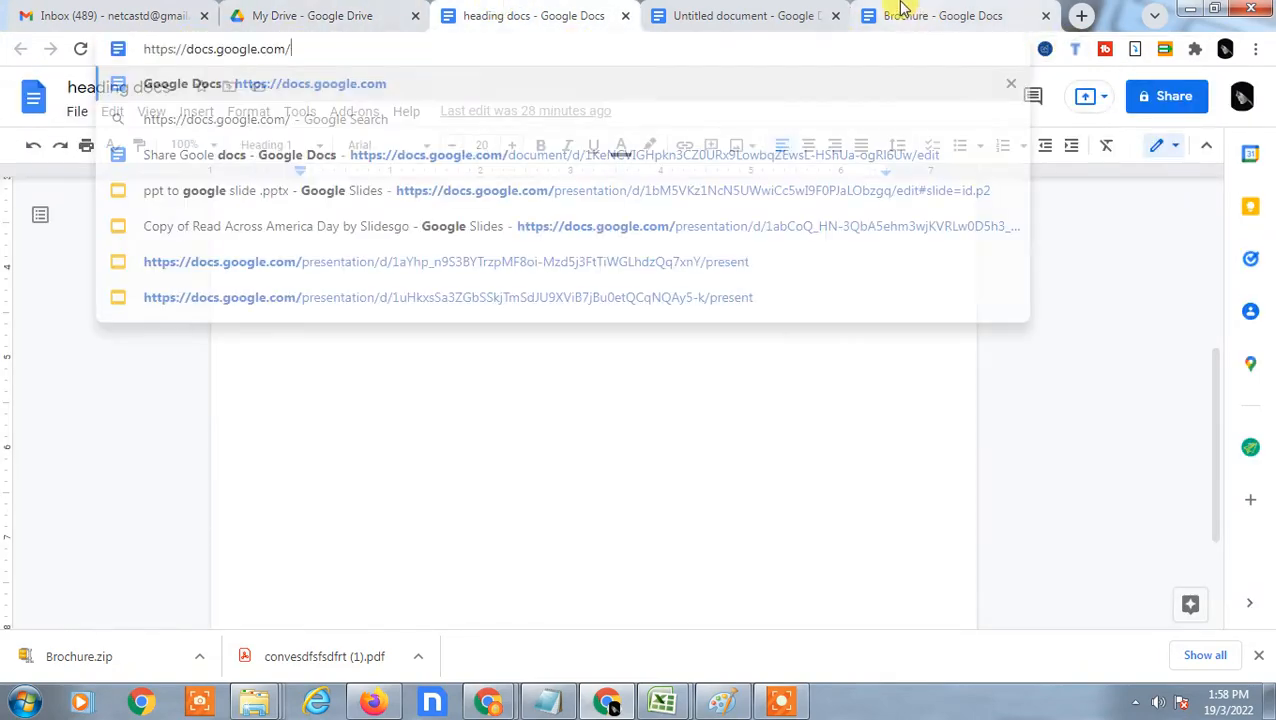
key("Return")
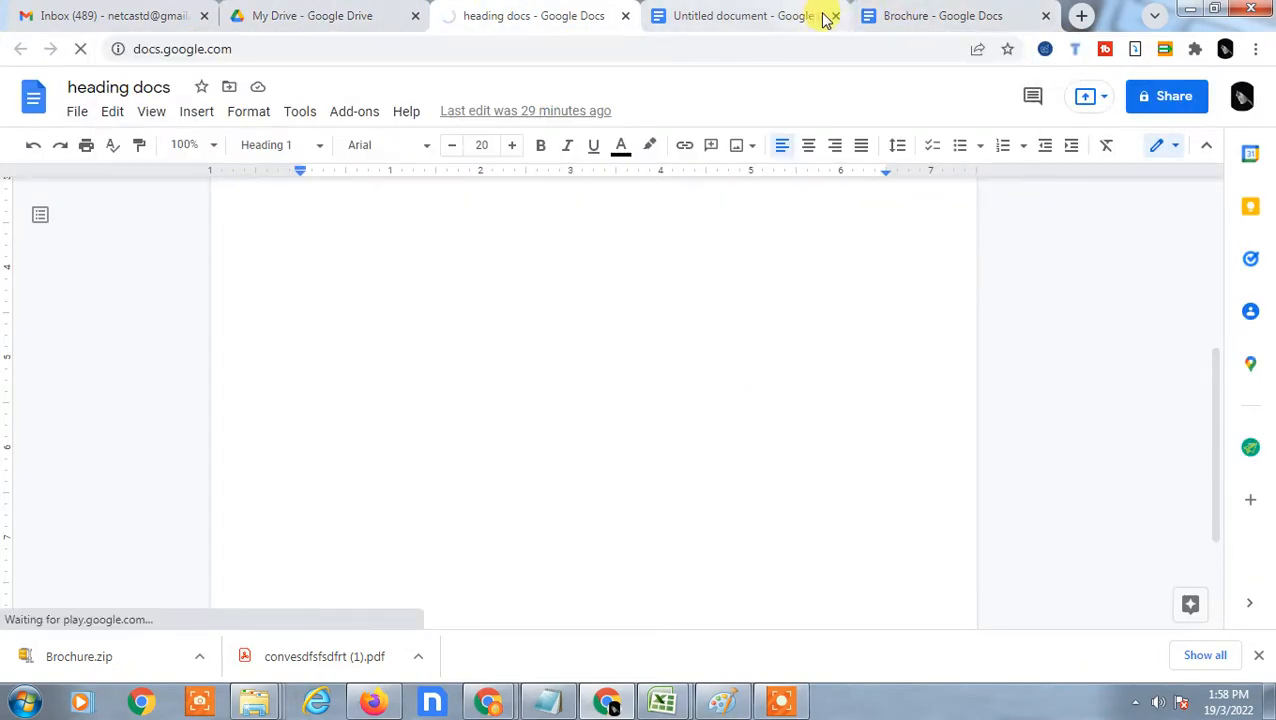
left_click(834, 16)
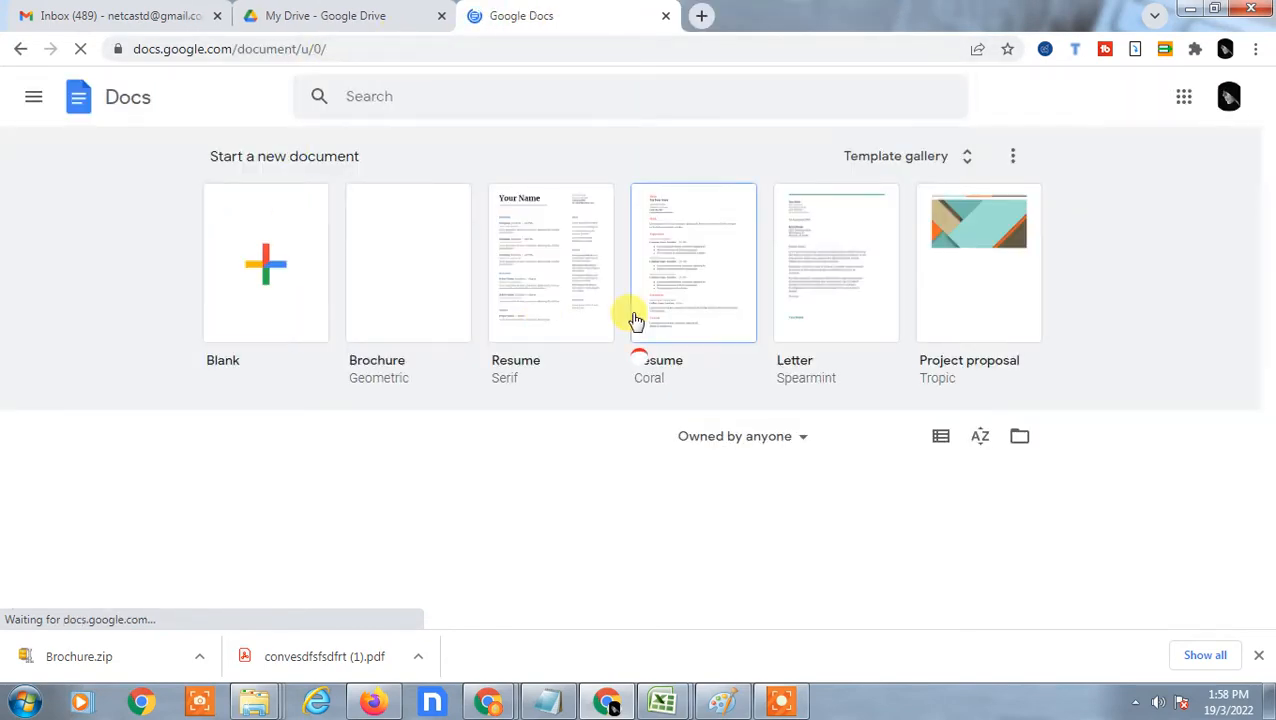
Step: Scroll through the templates and recent documents on the Docs home page
scroll("down", 3)
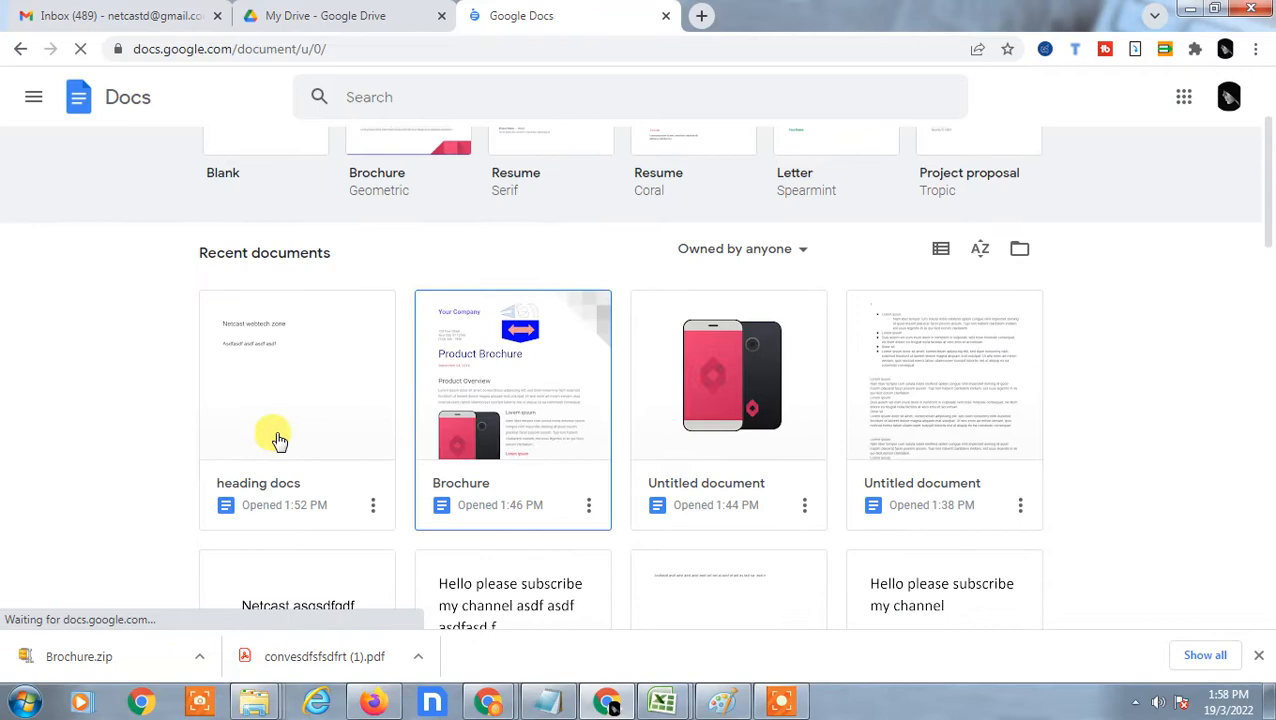
scroll("down", 3)
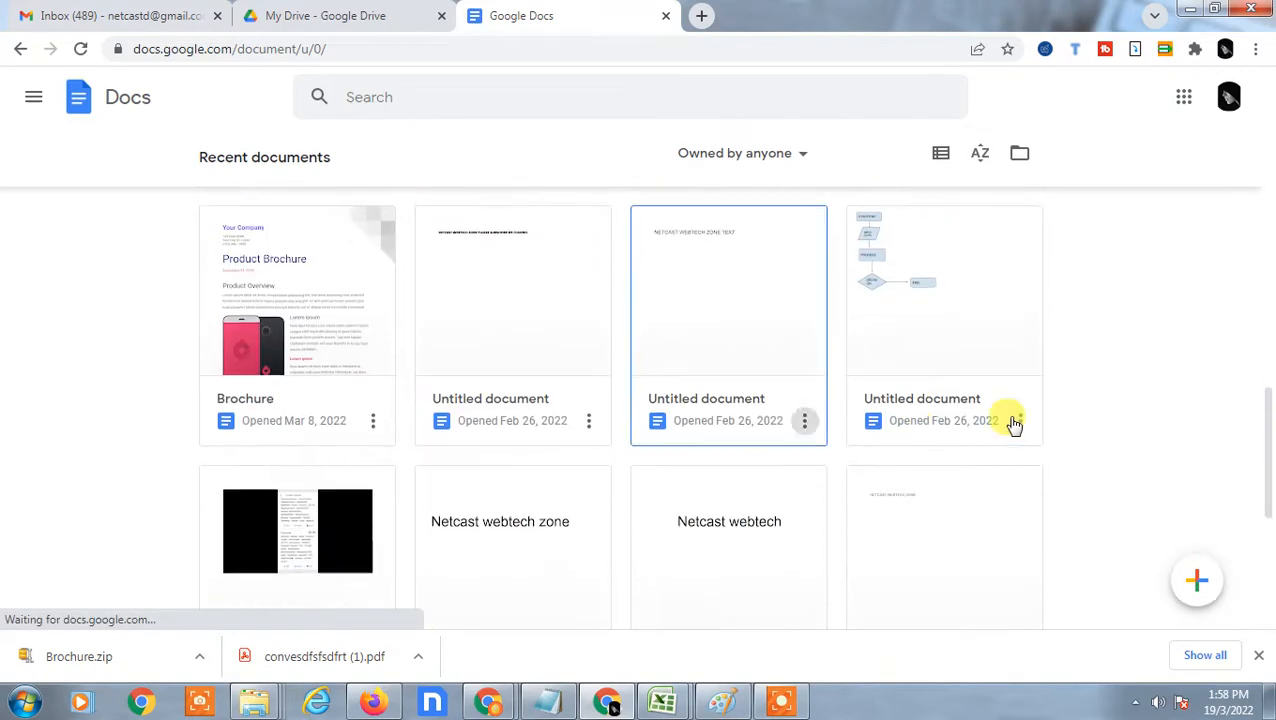
scroll("down", 3)
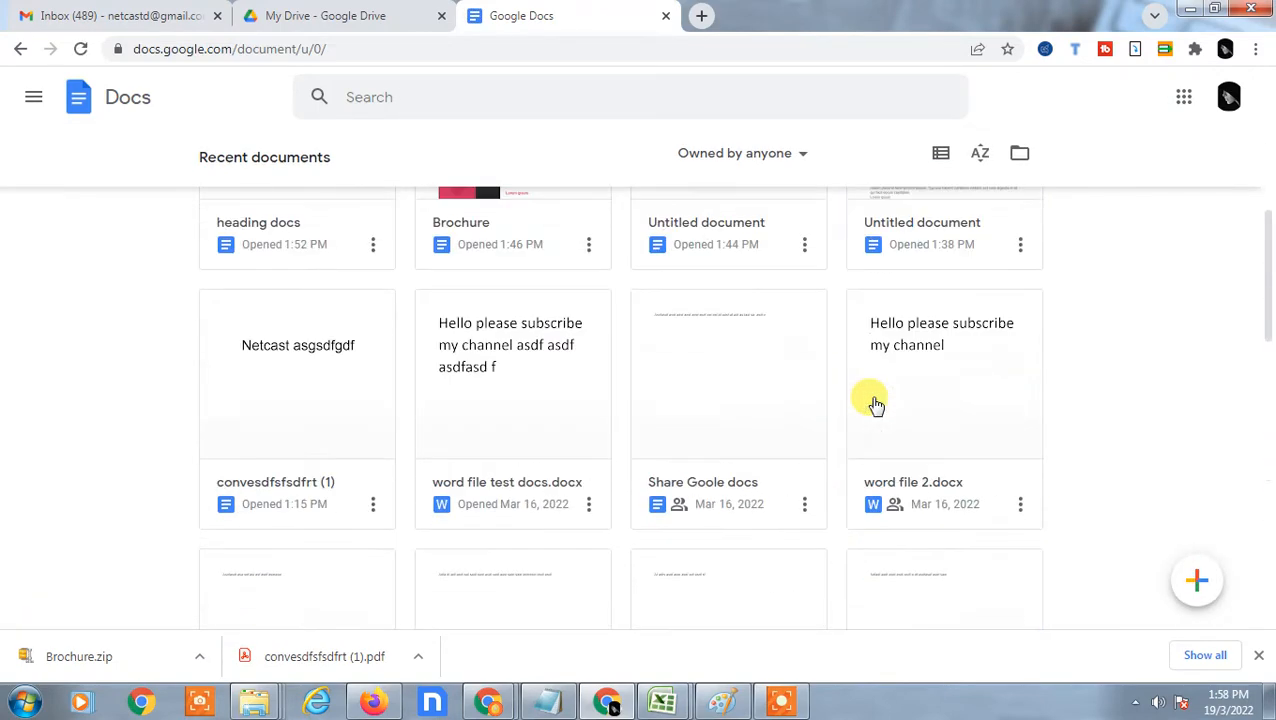
scroll("up", 3)
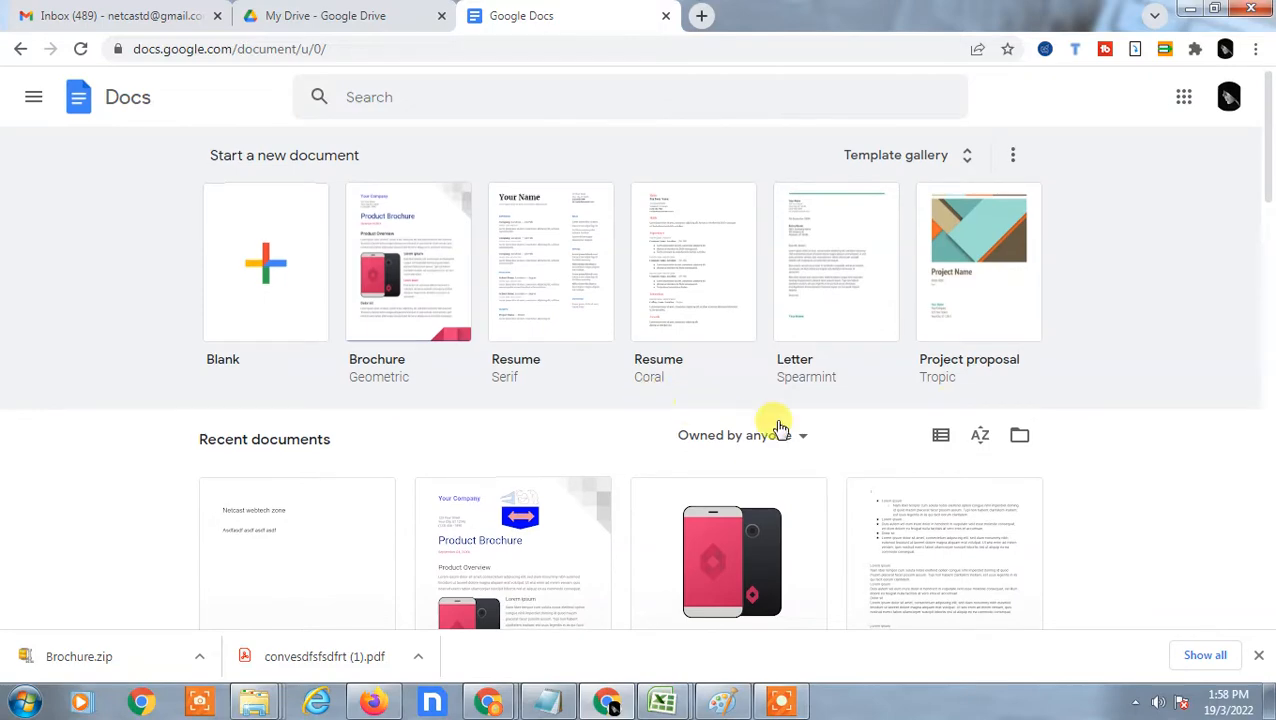
scroll("down", 3)
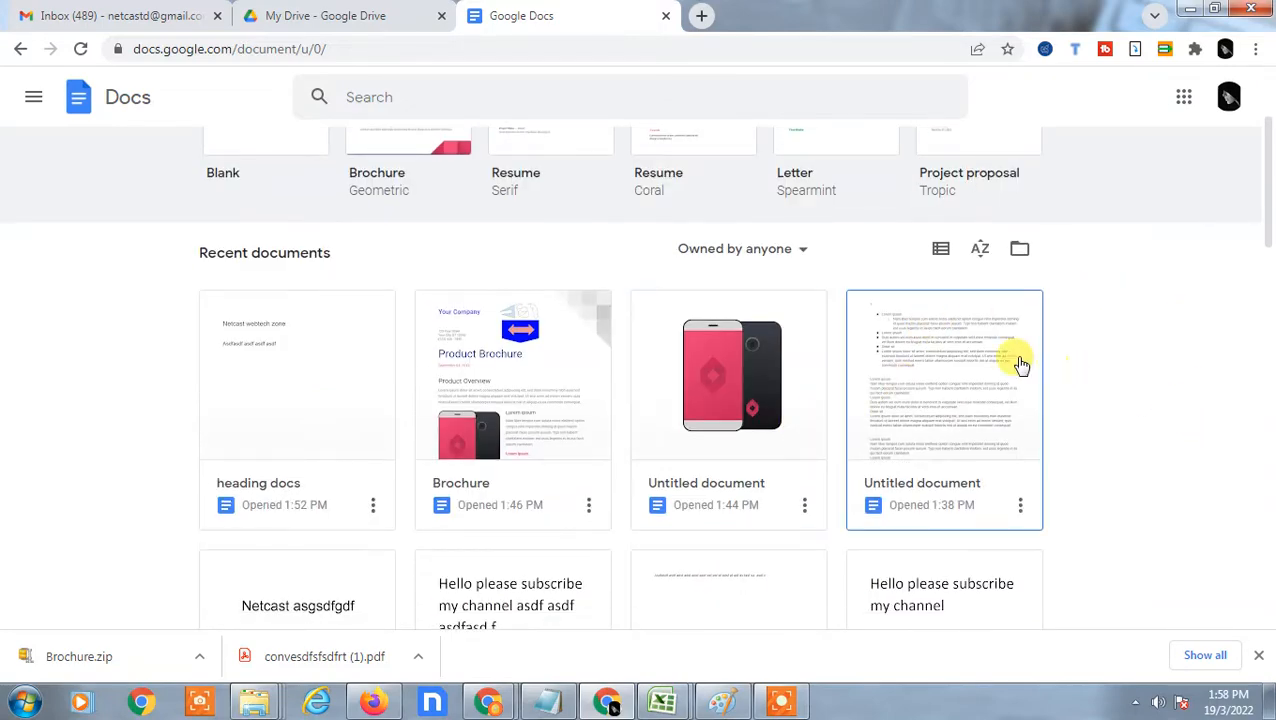
scroll("up", 3)
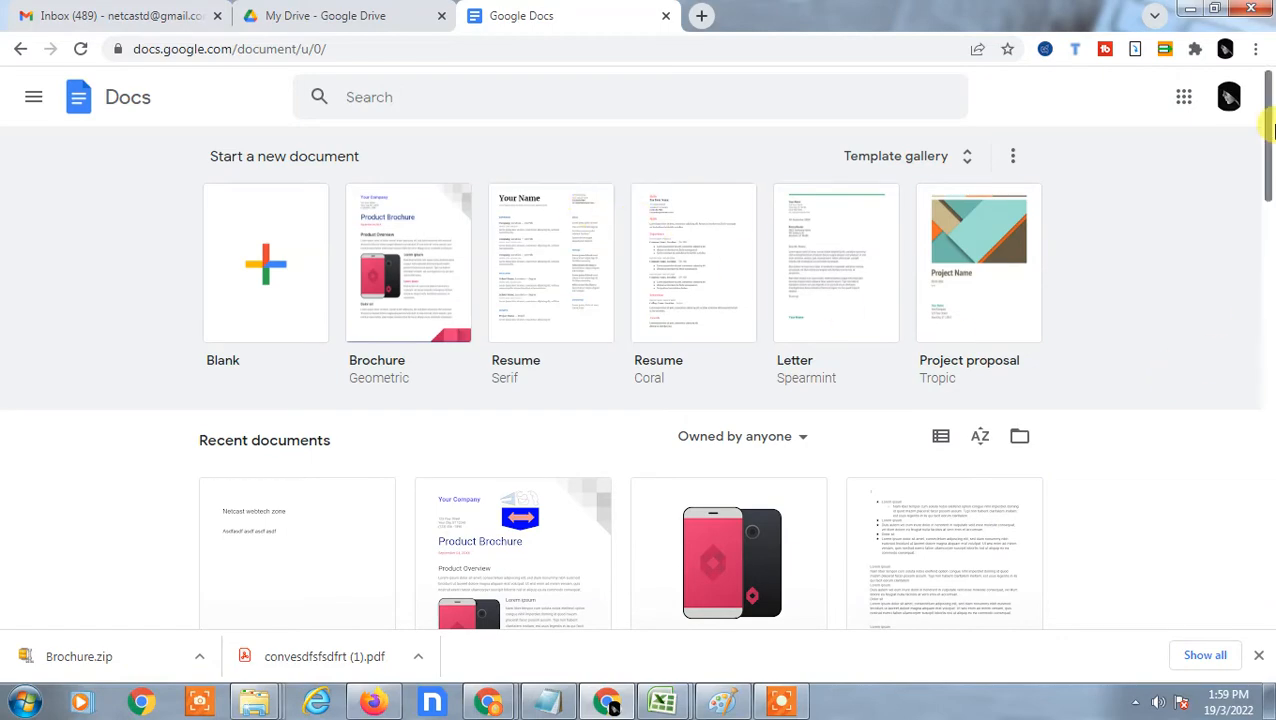
mouse_move(10, 190)
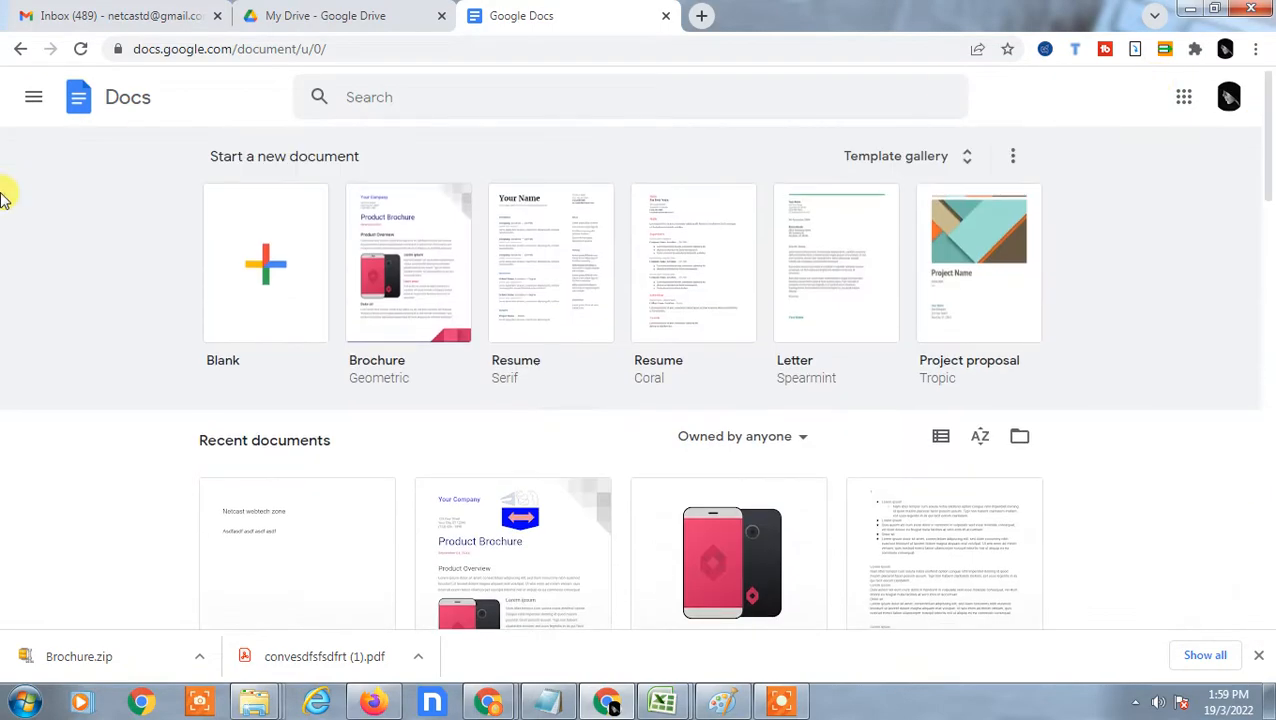
mouse_move(32, 96)
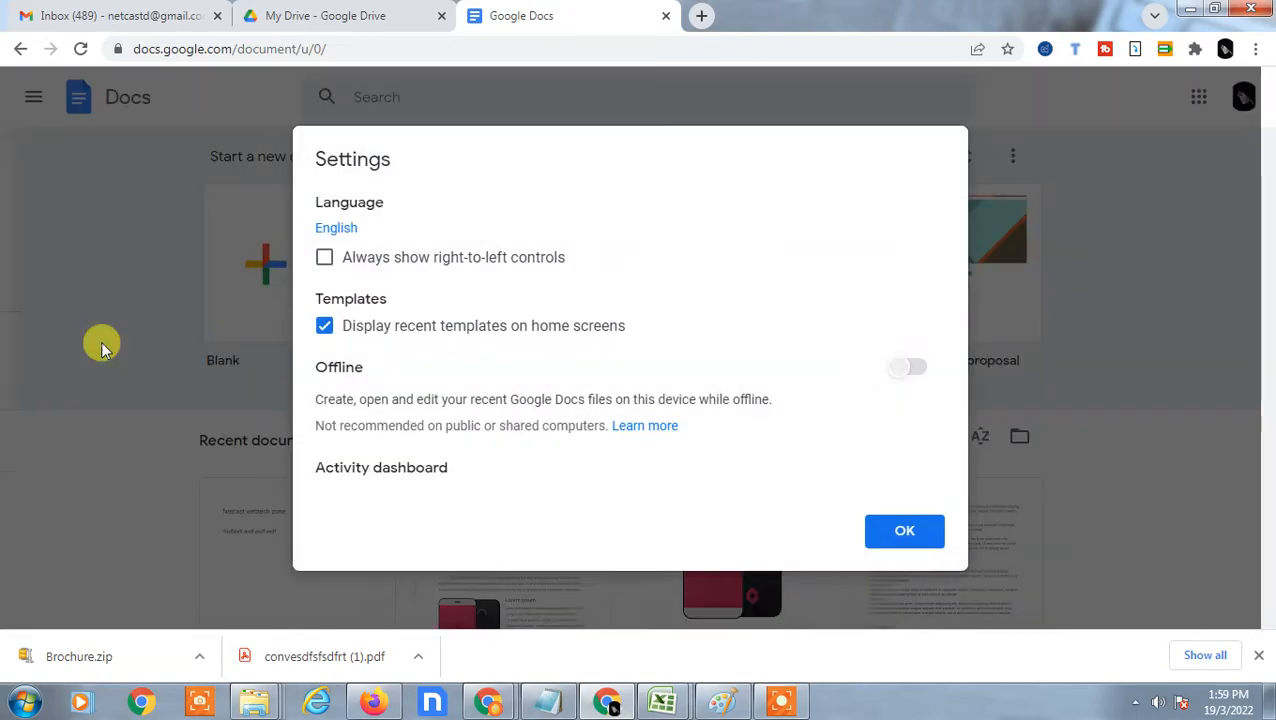
Step: Reach the Docs Settings dialog showing the Offline editing toggle switched off
left_click(908, 366)
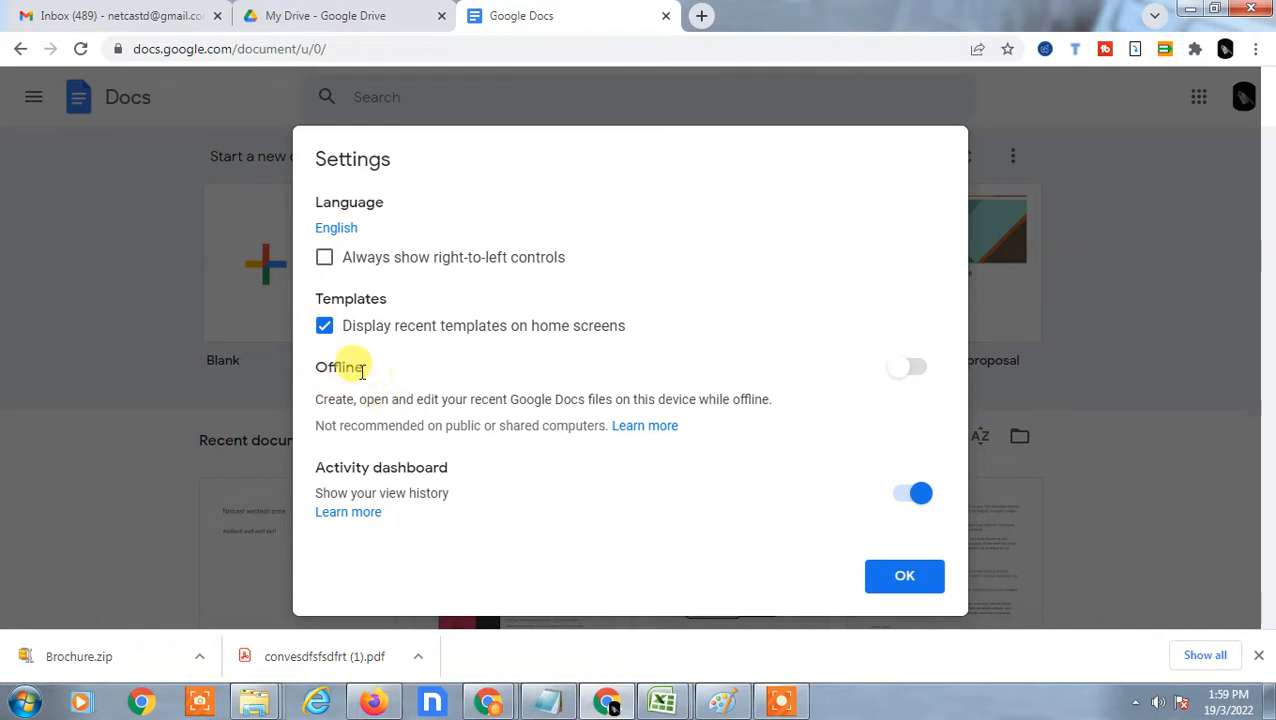
mouse_move(910, 376)
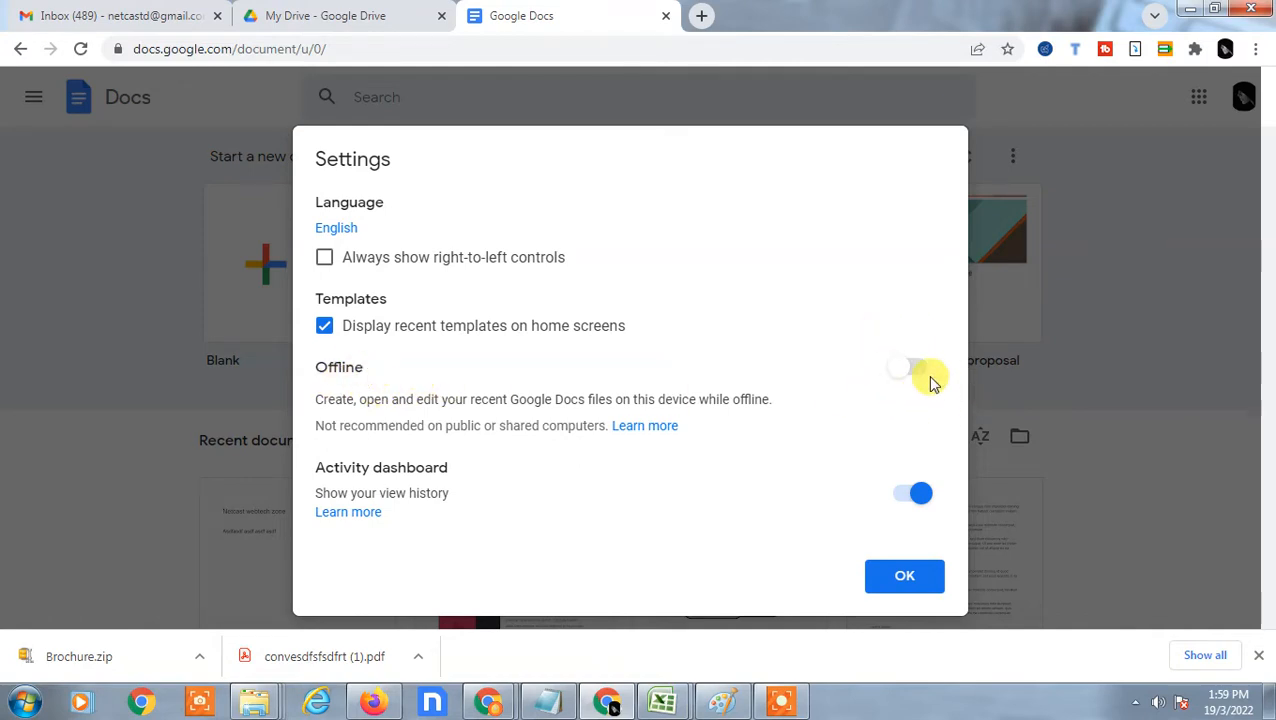
mouse_move(910, 336)
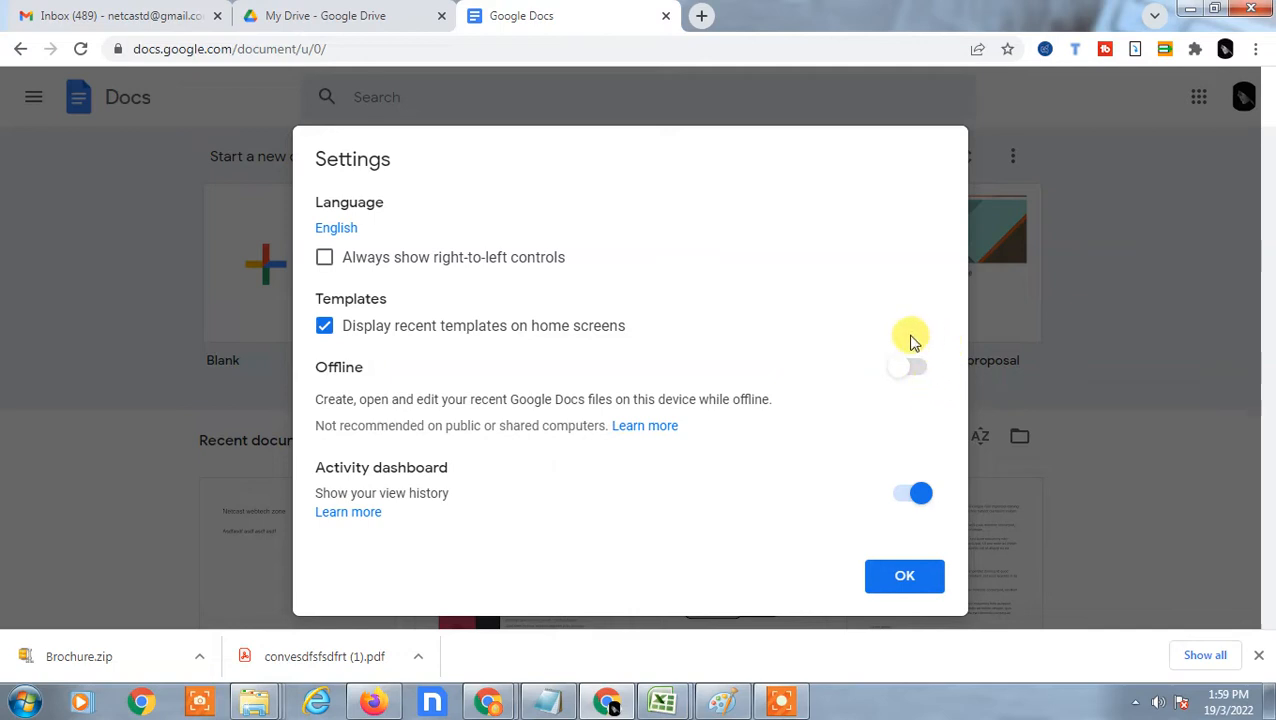
mouse_move(890, 344)
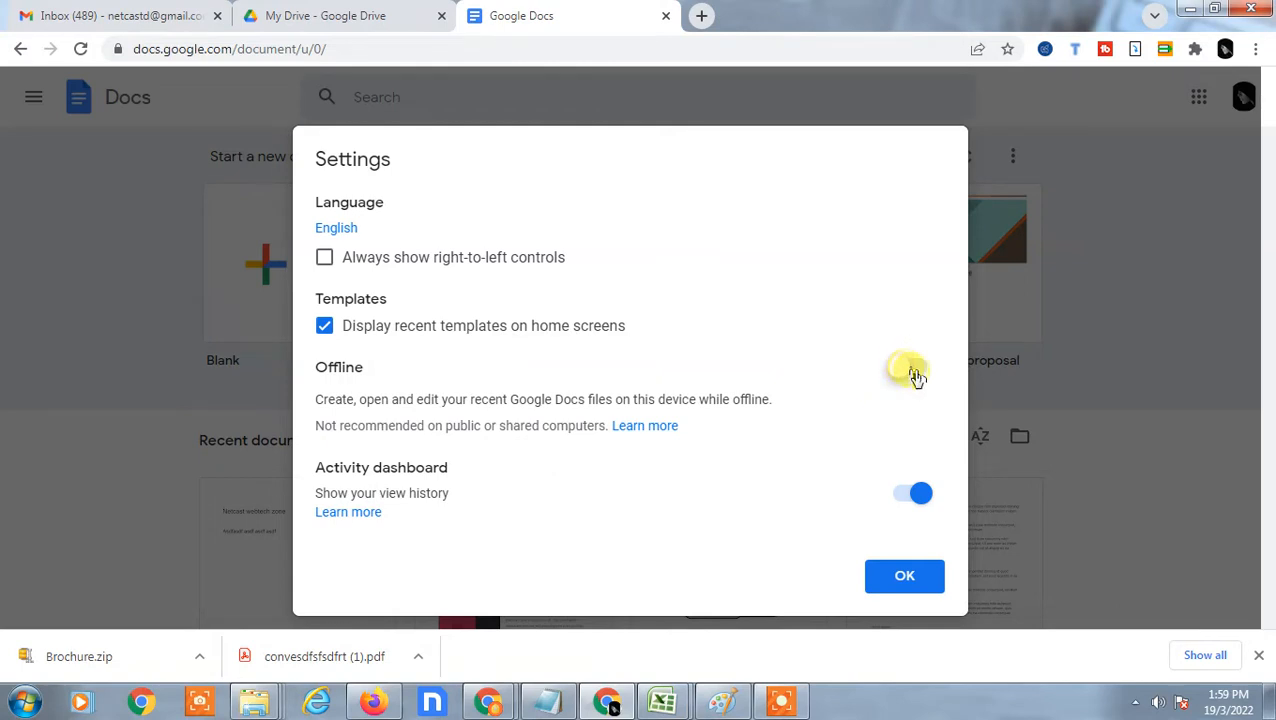
left_click(908, 366)
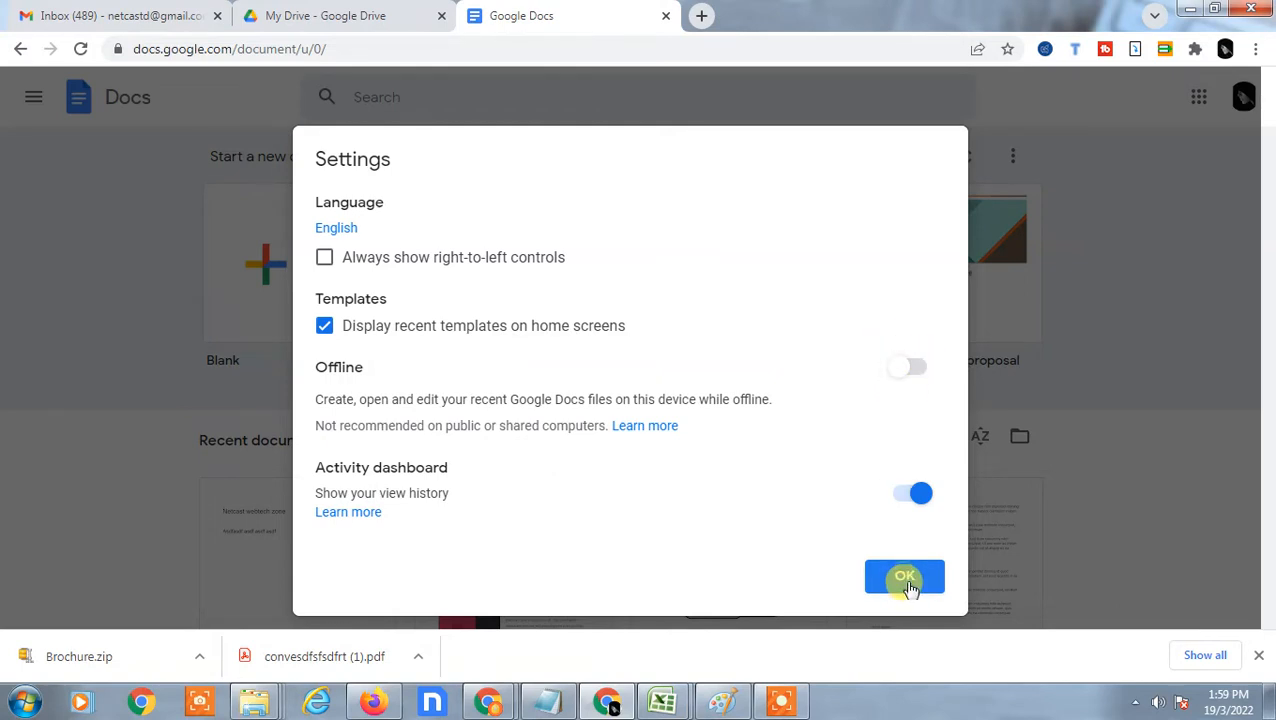
mouse_move(78, 284)
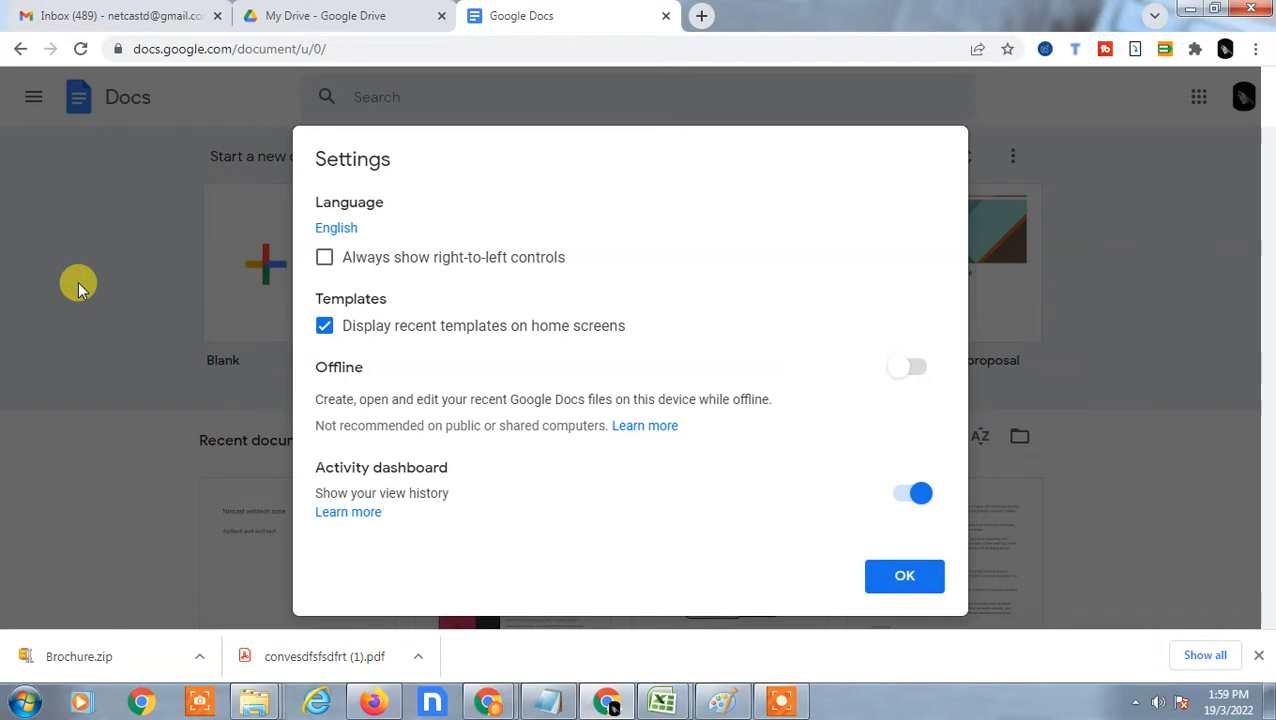
mouse_move(244, 532)
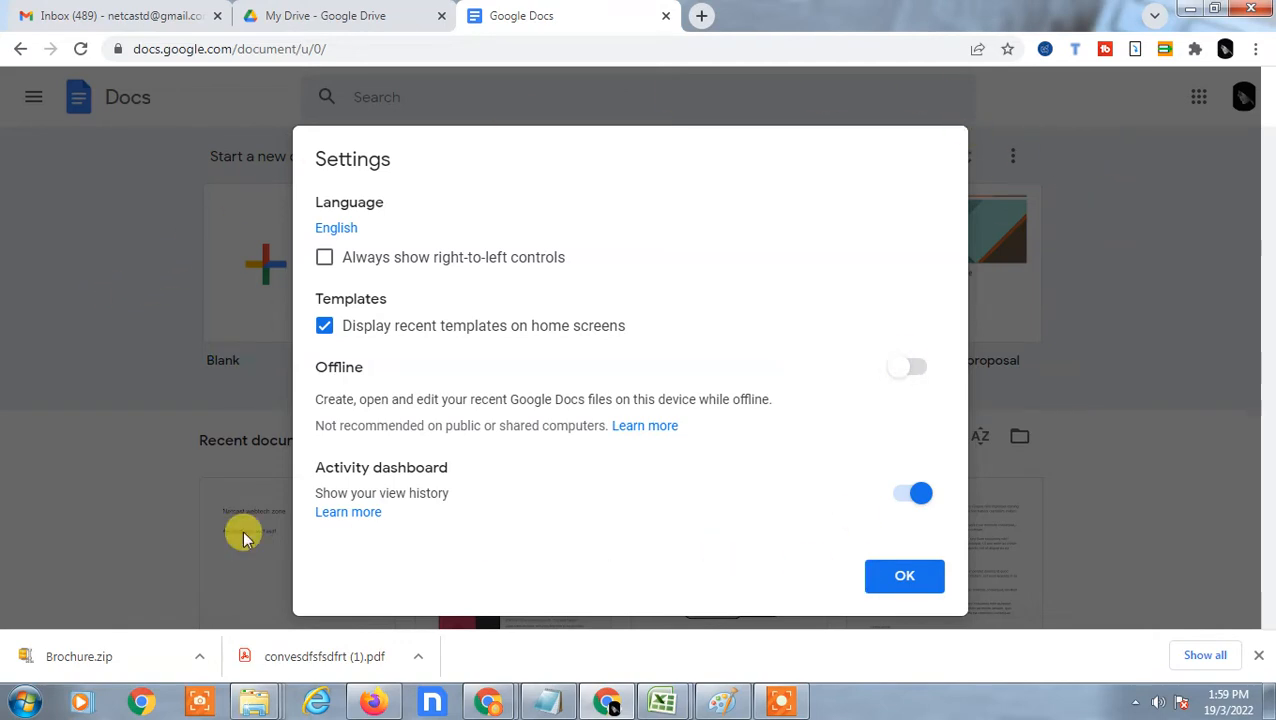
Step: Dismiss Settings with OK and show the side panel listing Docs, Sheets, Slides, Forms and Drive
left_click(904, 576)
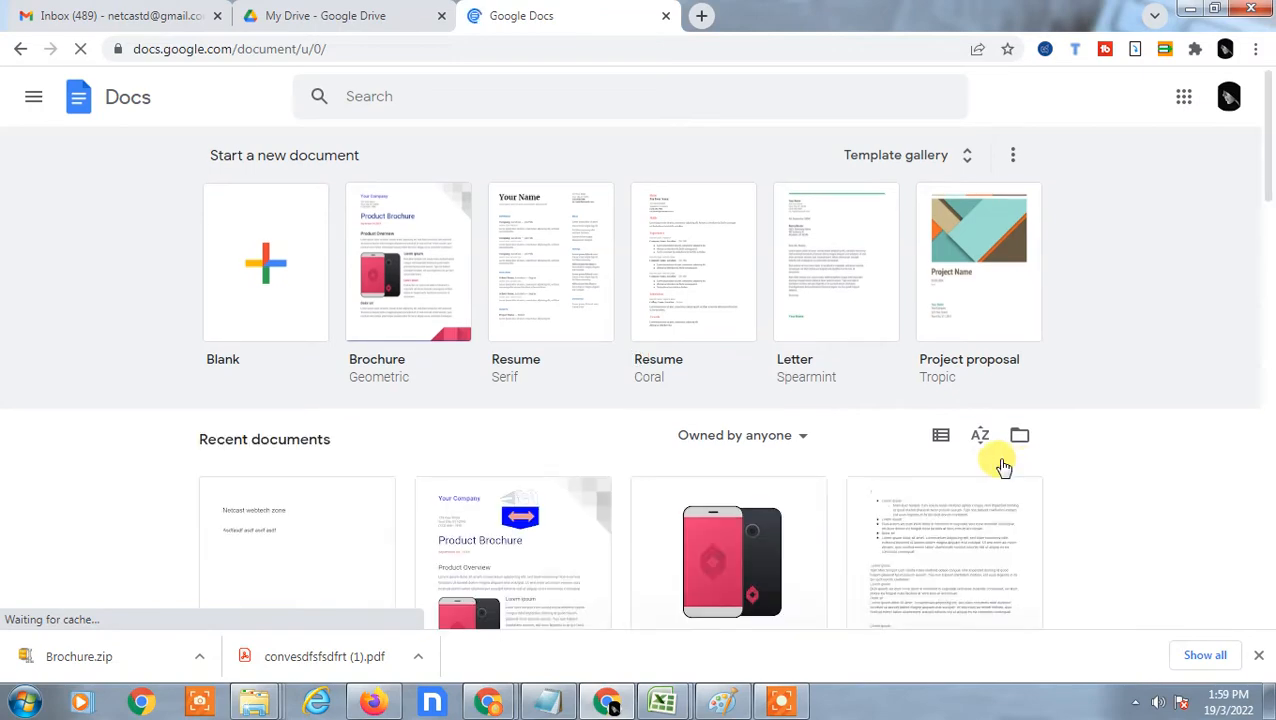
left_click(32, 96)
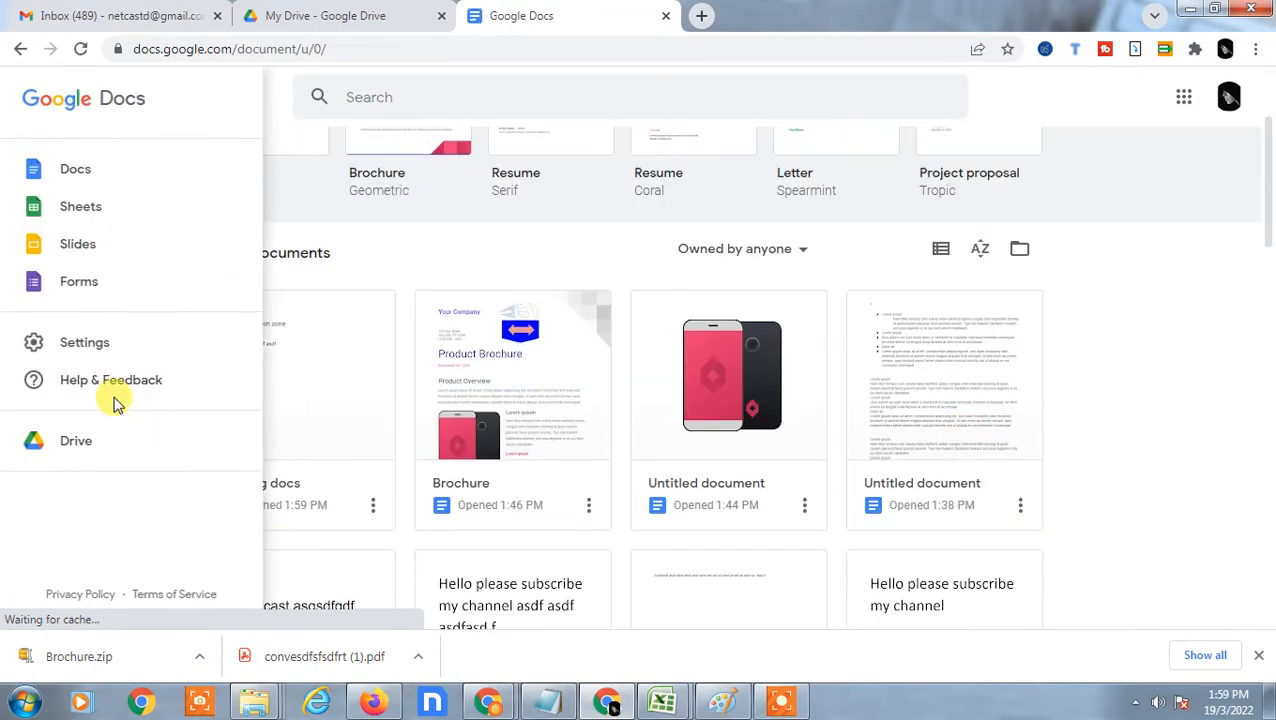
mouse_move(1136, 302)
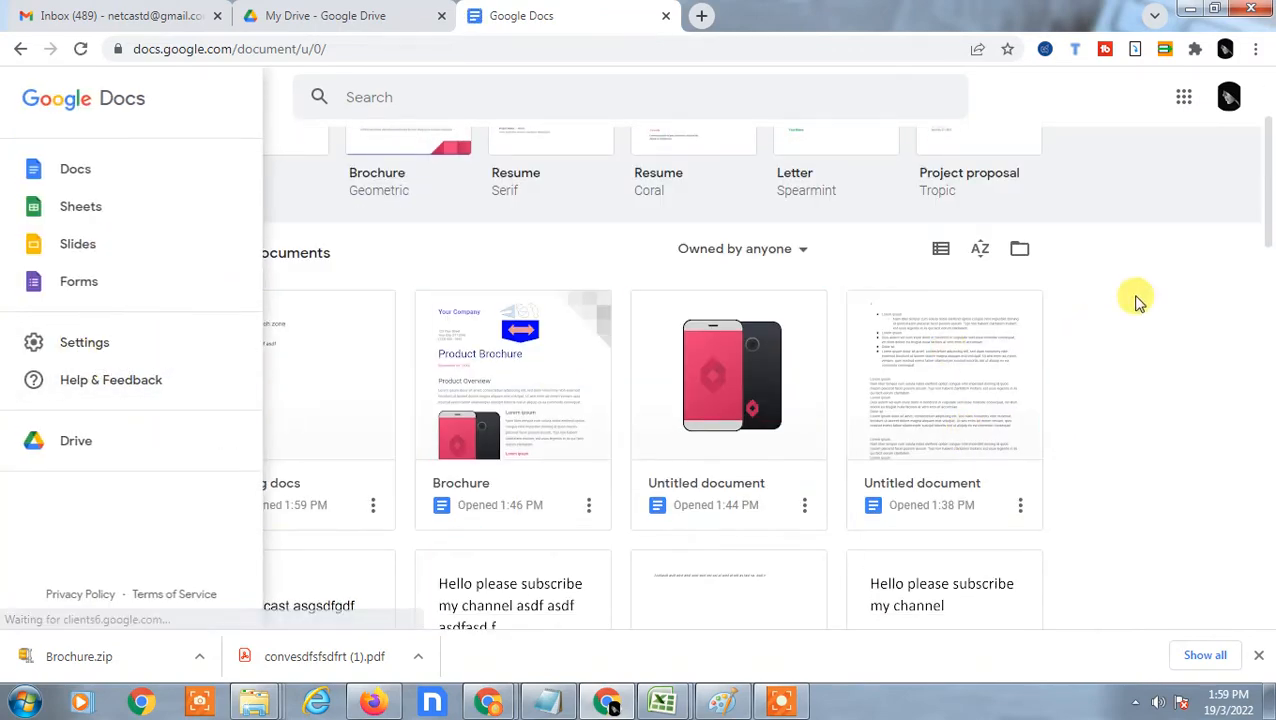
Step: Show the card options for 'netcast webtech zone', including its Available offline switch
scroll("down", 3)
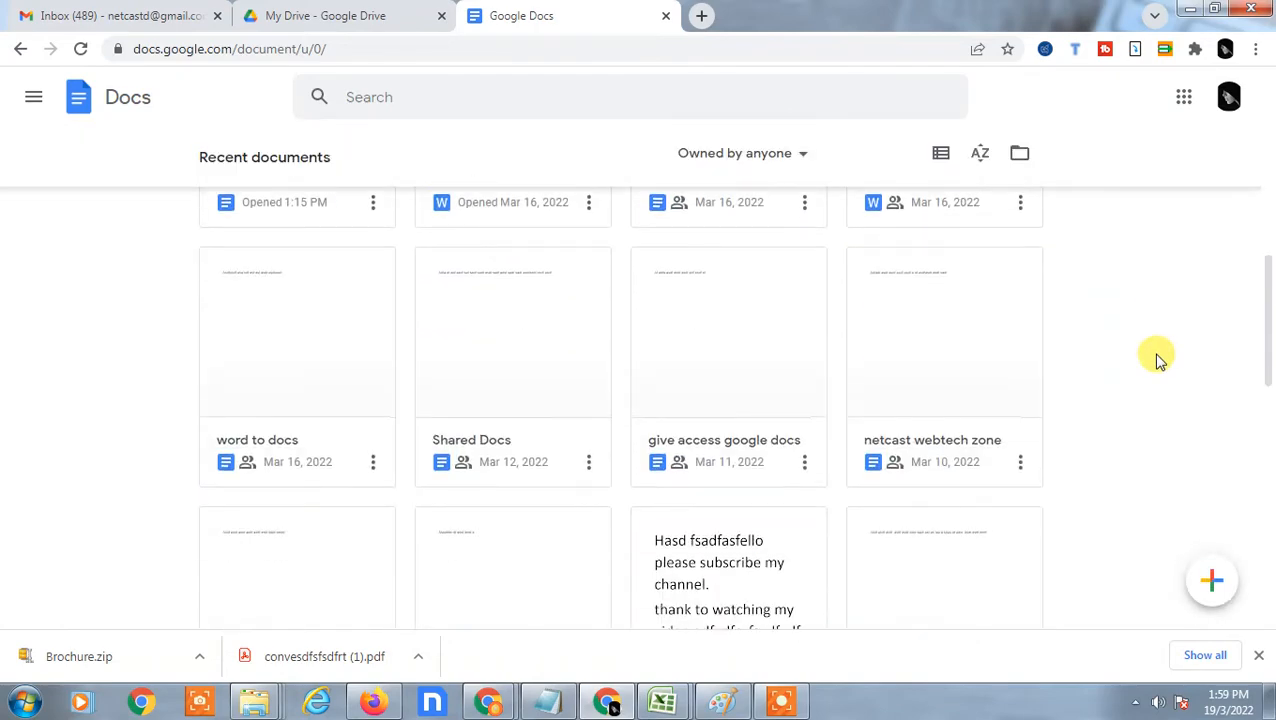
scroll("down", 3)
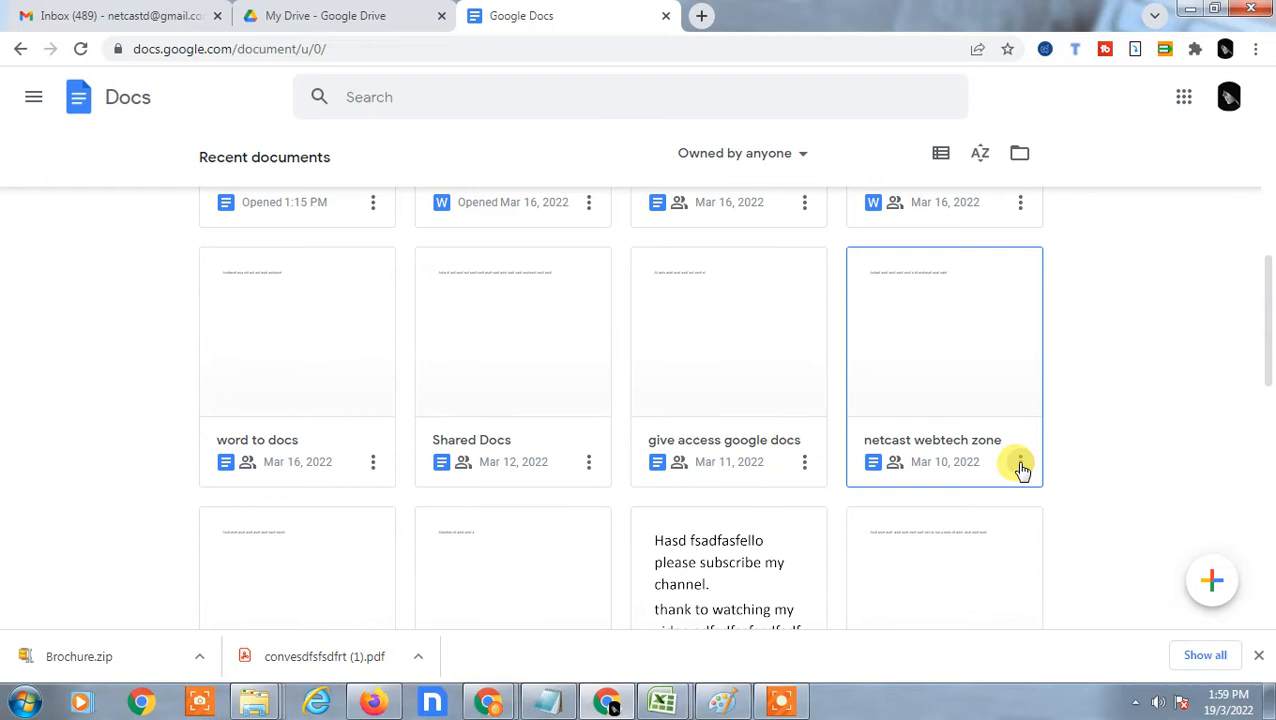
left_click(1020, 460)
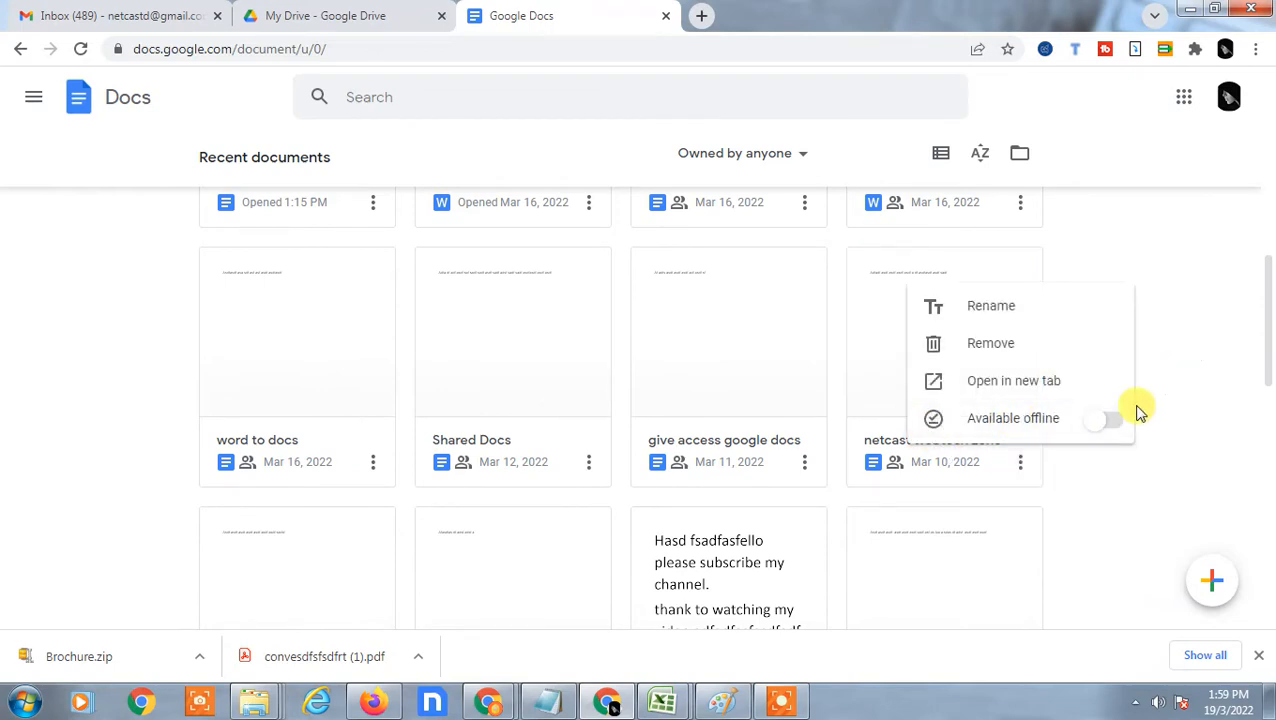
mouse_move(1260, 252)
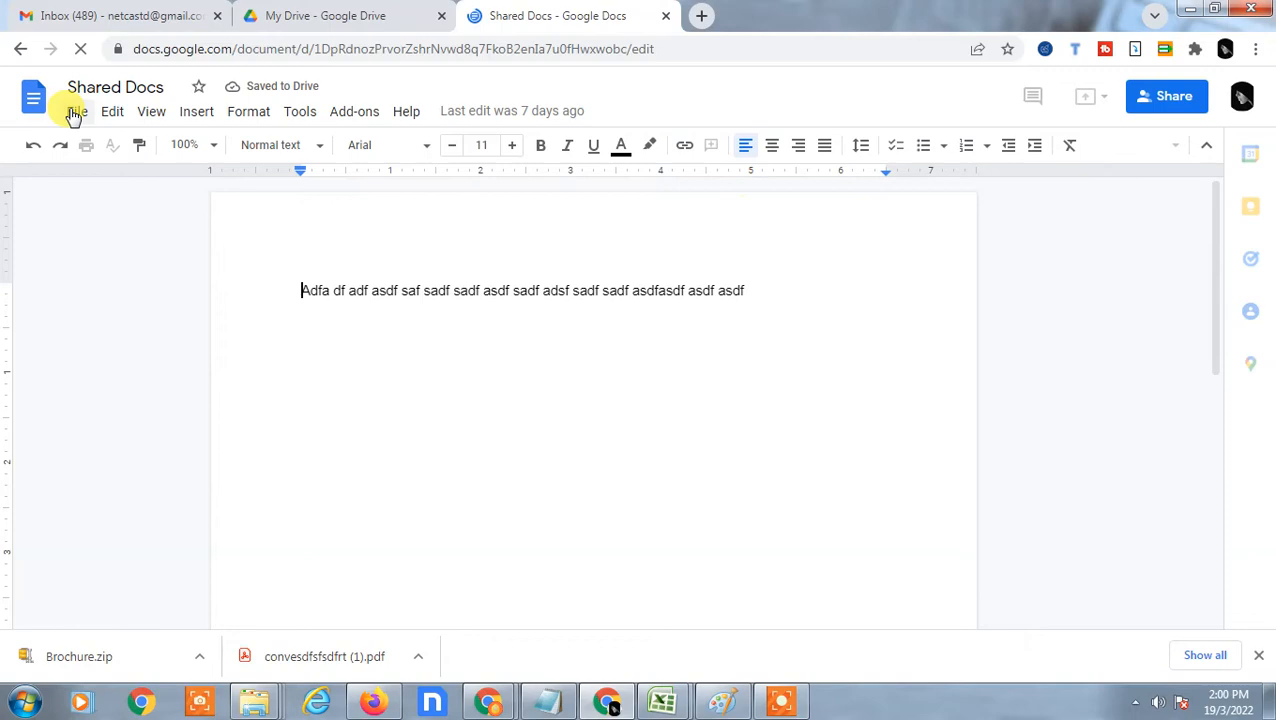
Step: Use the File menu of 'Shared Docs' to reach Make available offline
left_click(76, 112)
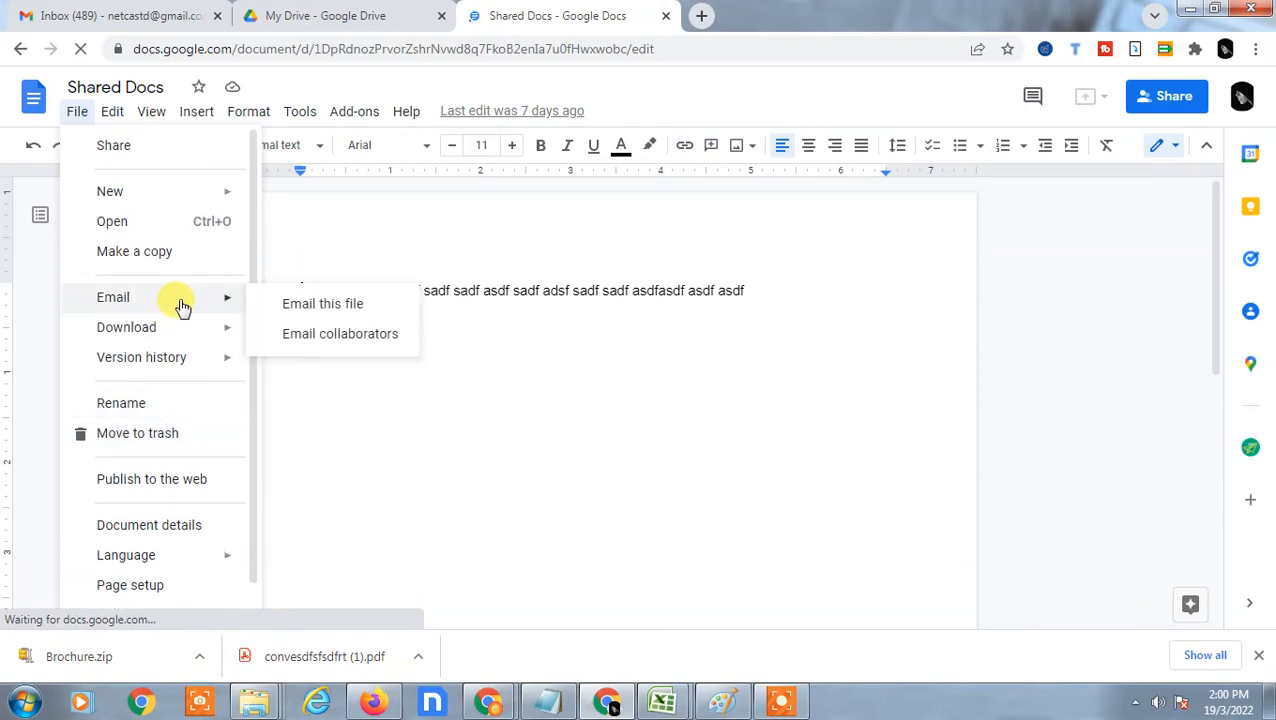
mouse_move(160, 356)
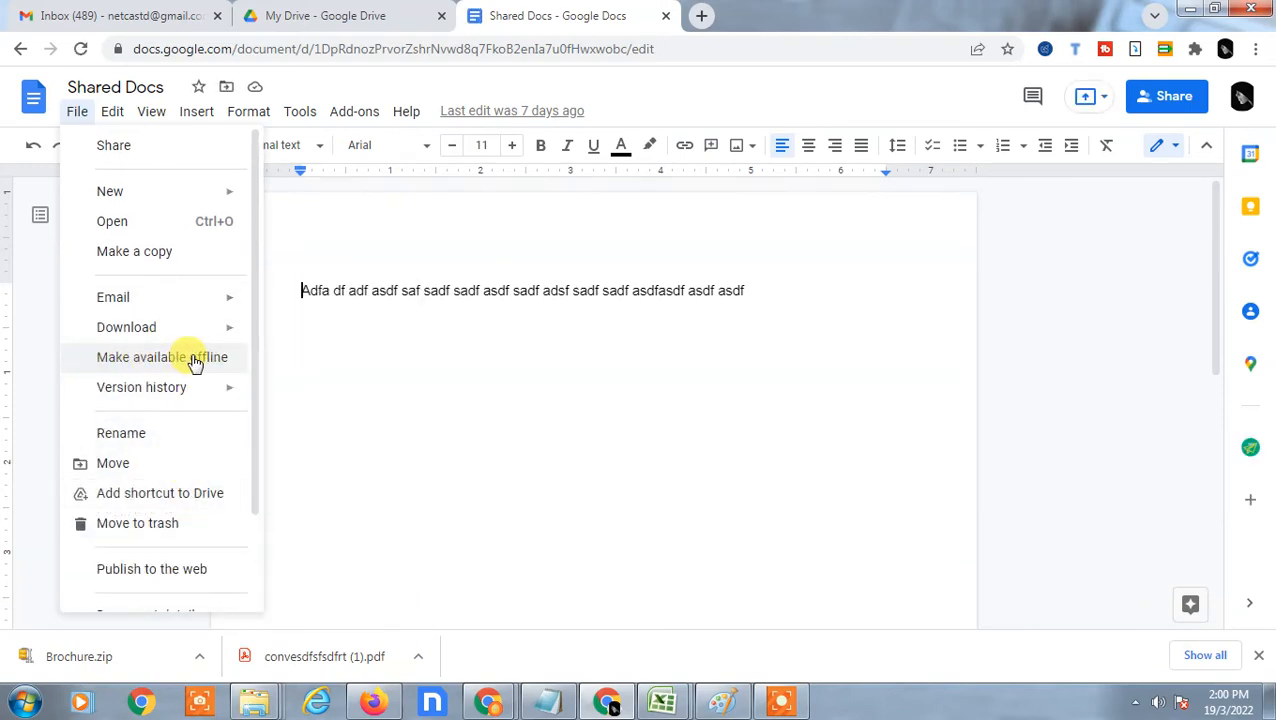
mouse_move(180, 364)
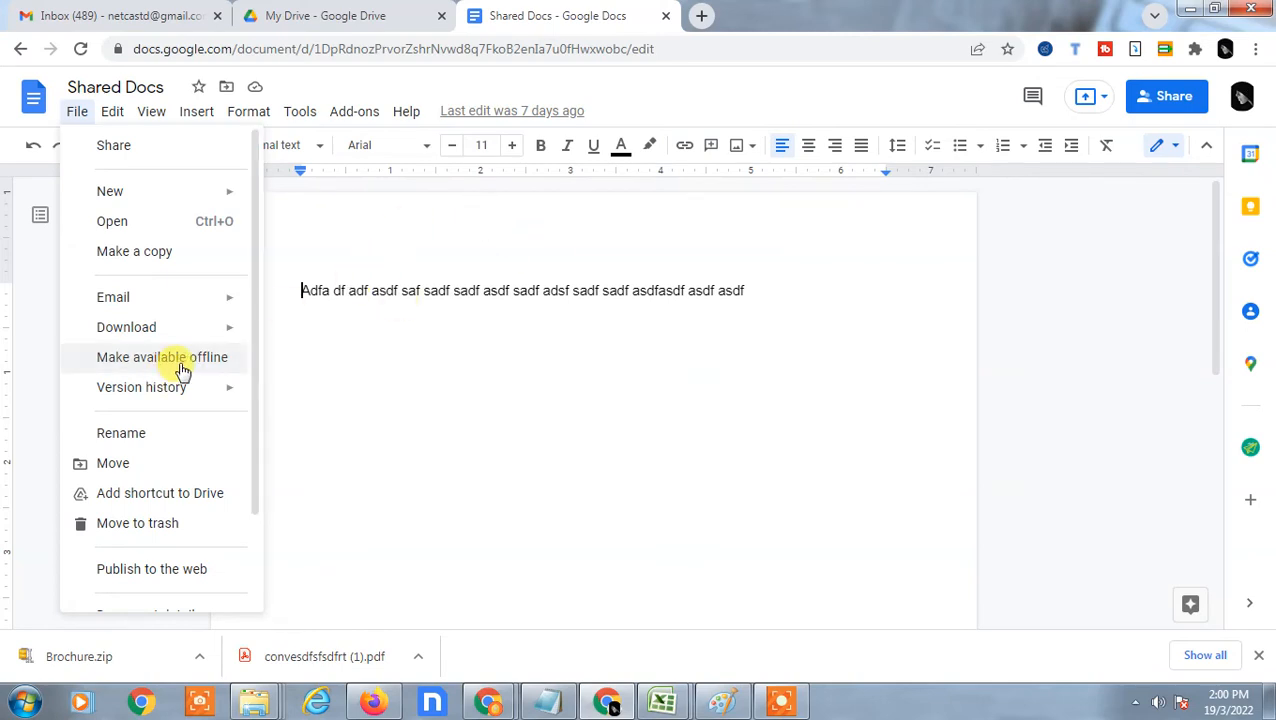
mouse_move(196, 364)
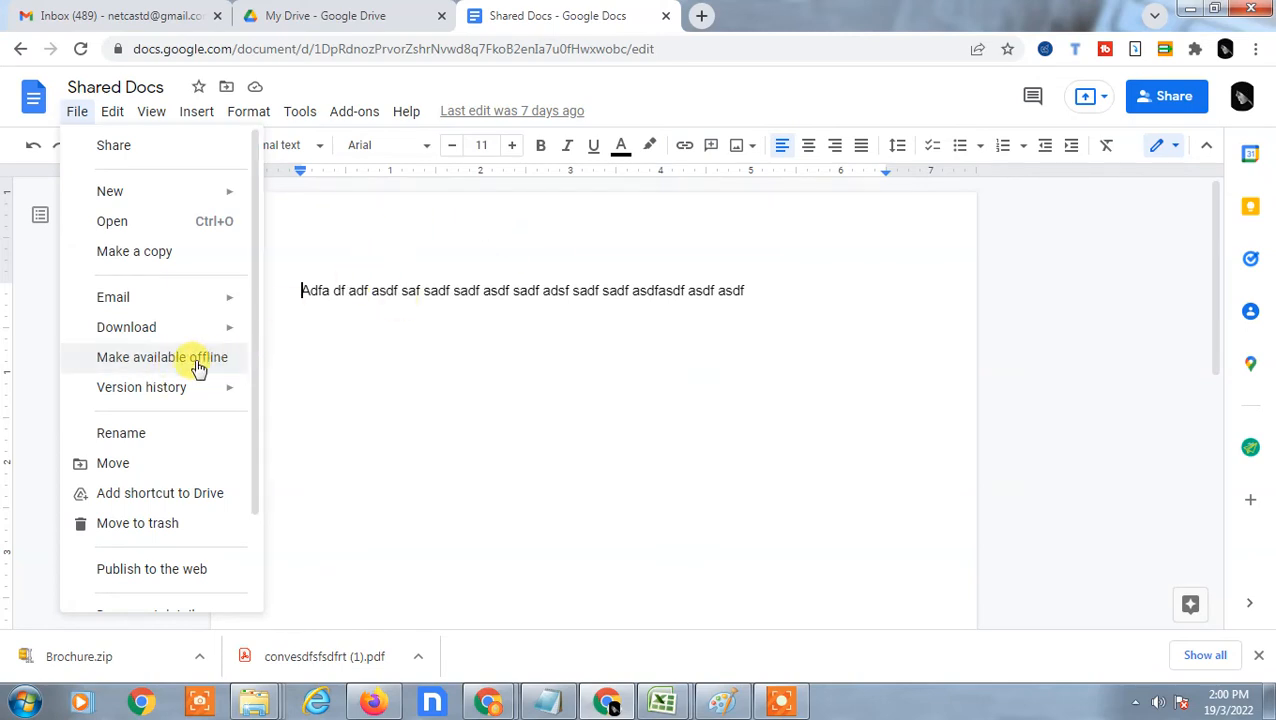
mouse_move(380, 252)
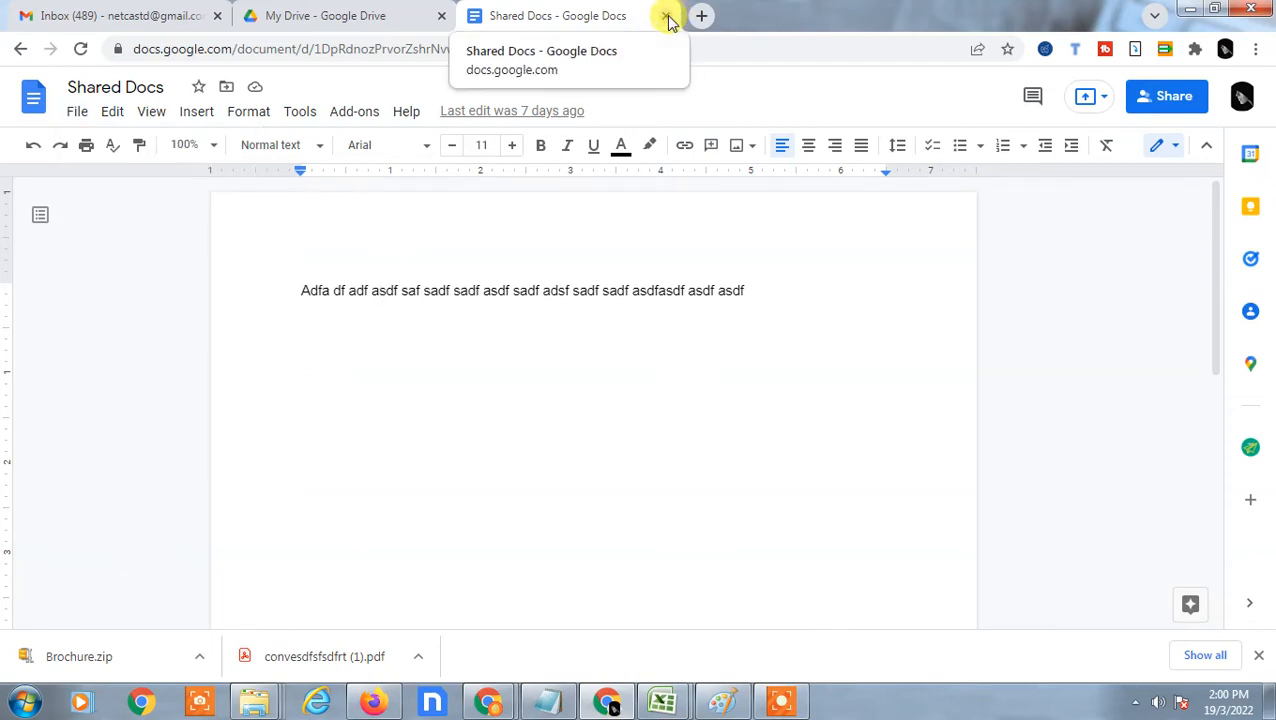
Step: Close the 'Shared Docs' tab and return to the My Drive folder list
left_click(668, 16)
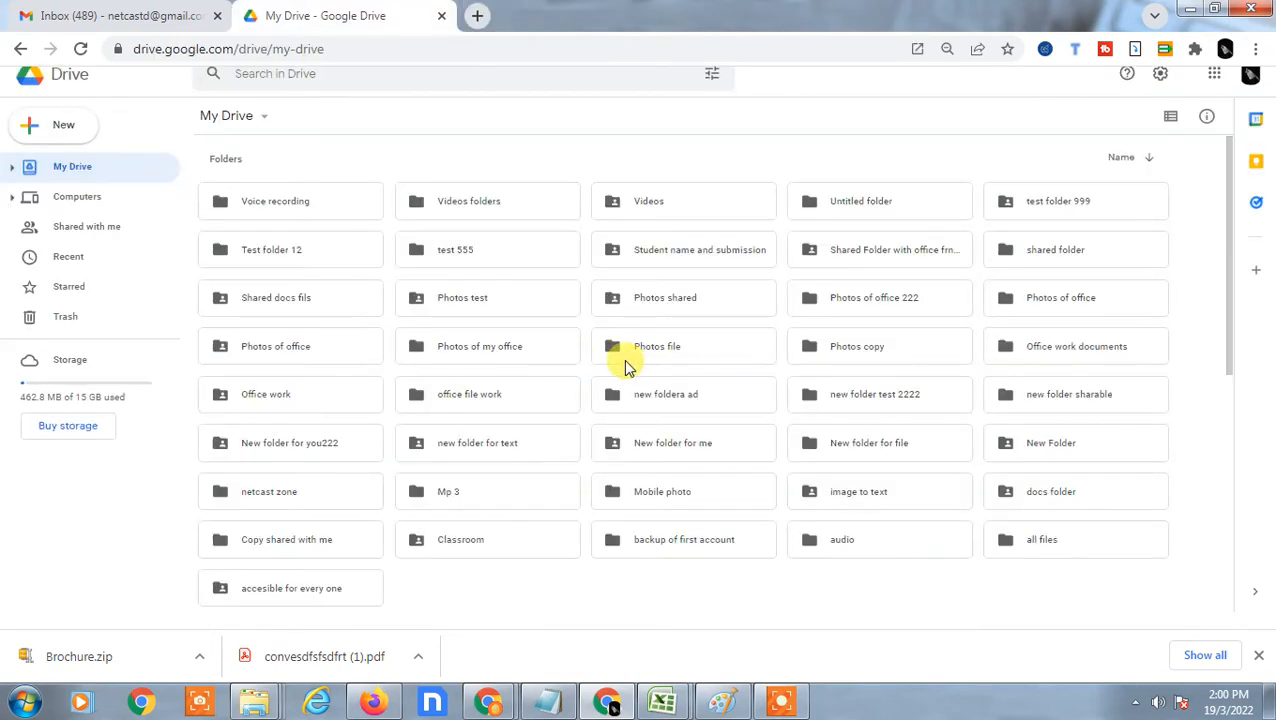
left_click(290, 200)
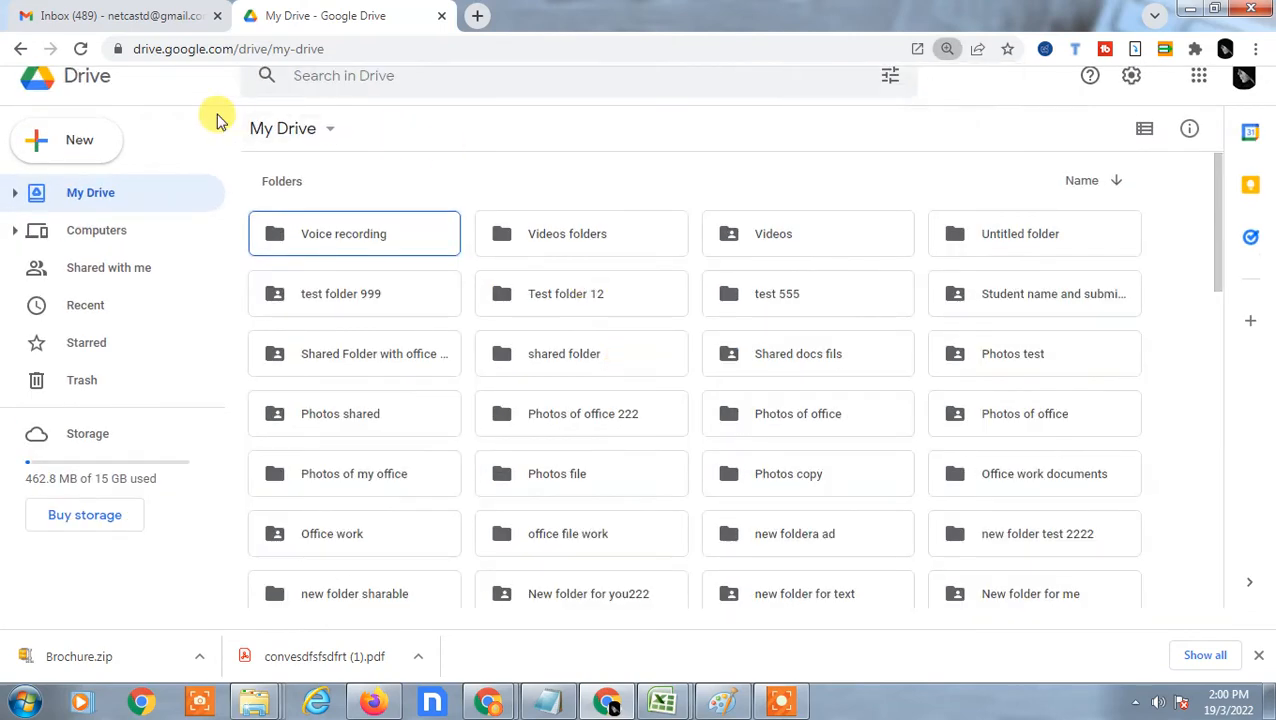
mouse_move(192, 84)
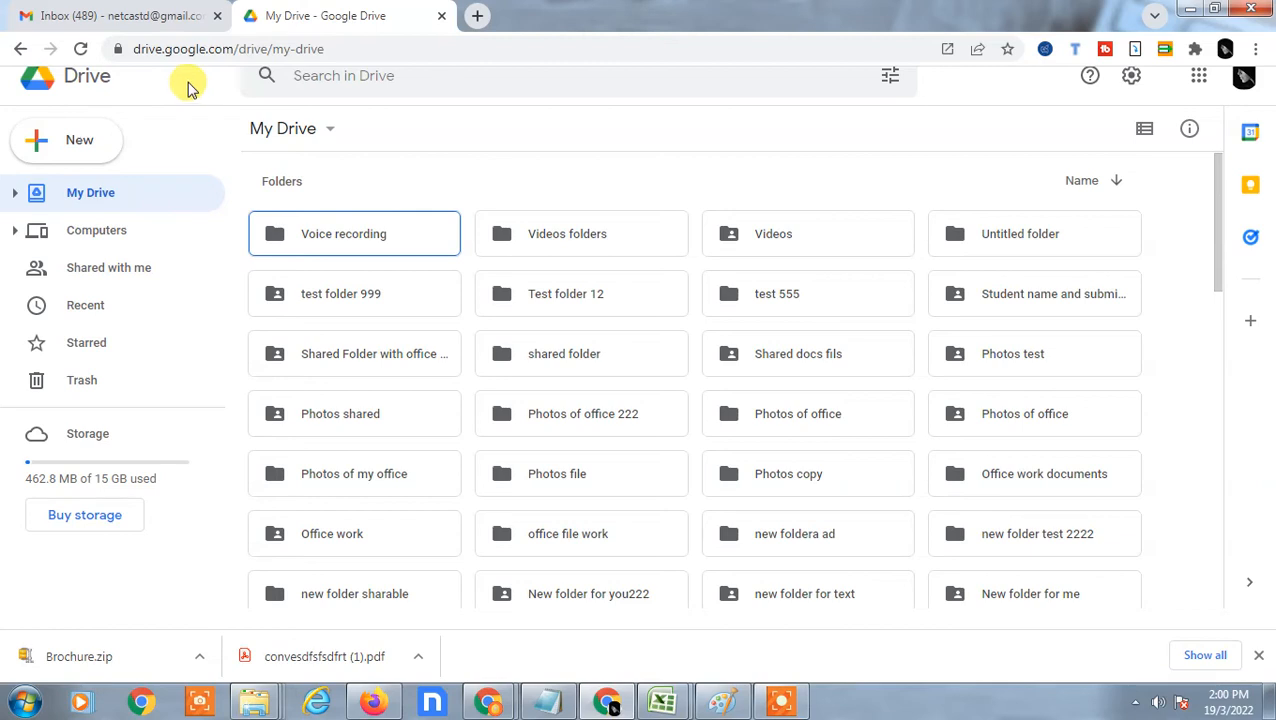
mouse_move(200, 90)
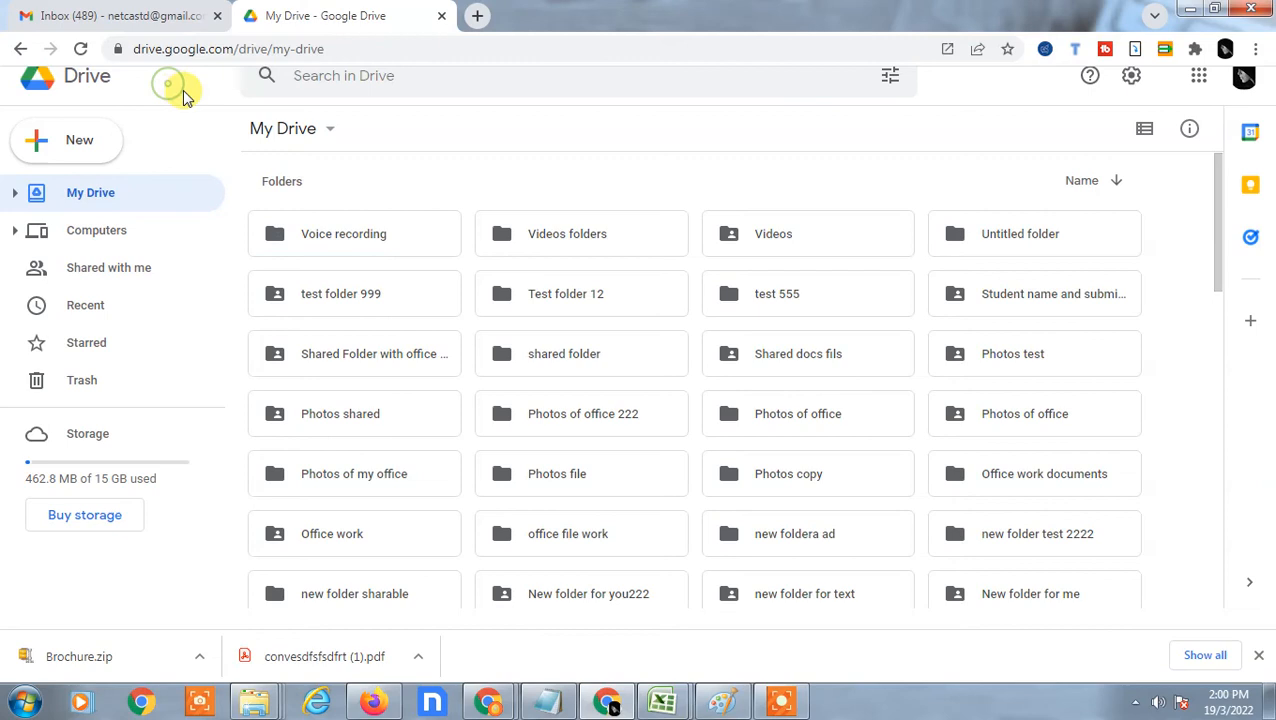
mouse_move(432, 278)
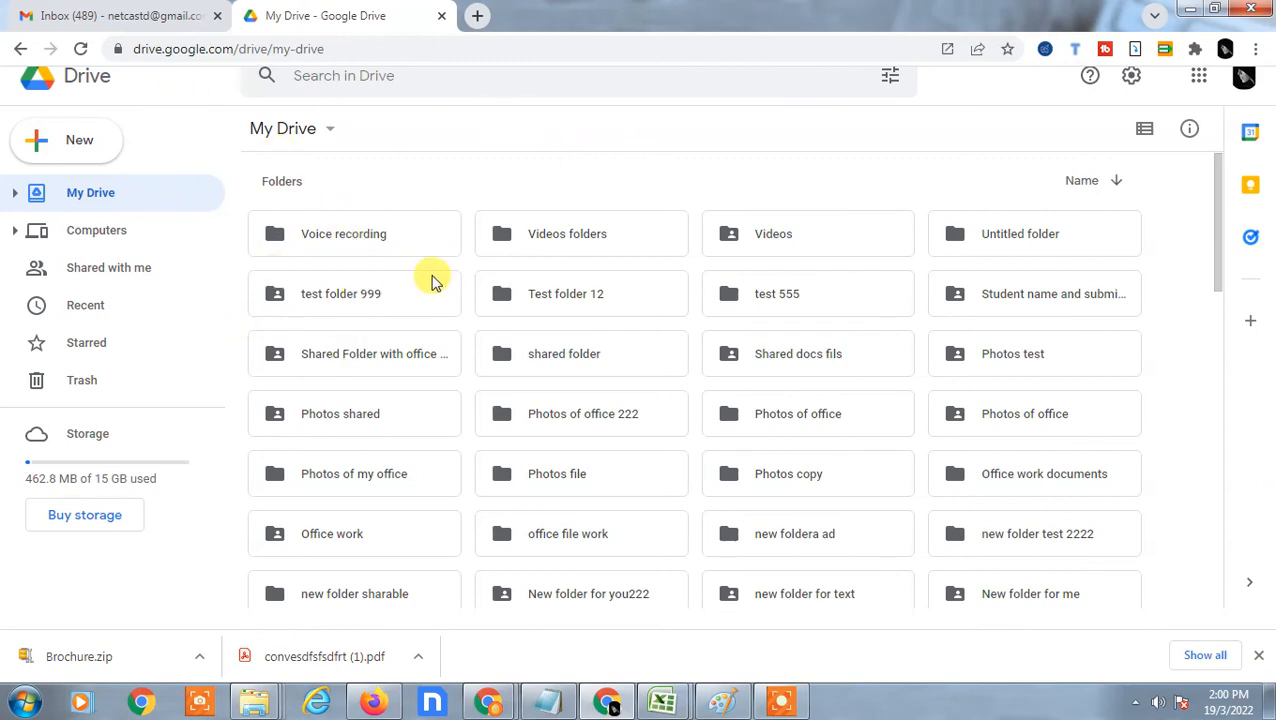
mouse_move(408, 274)
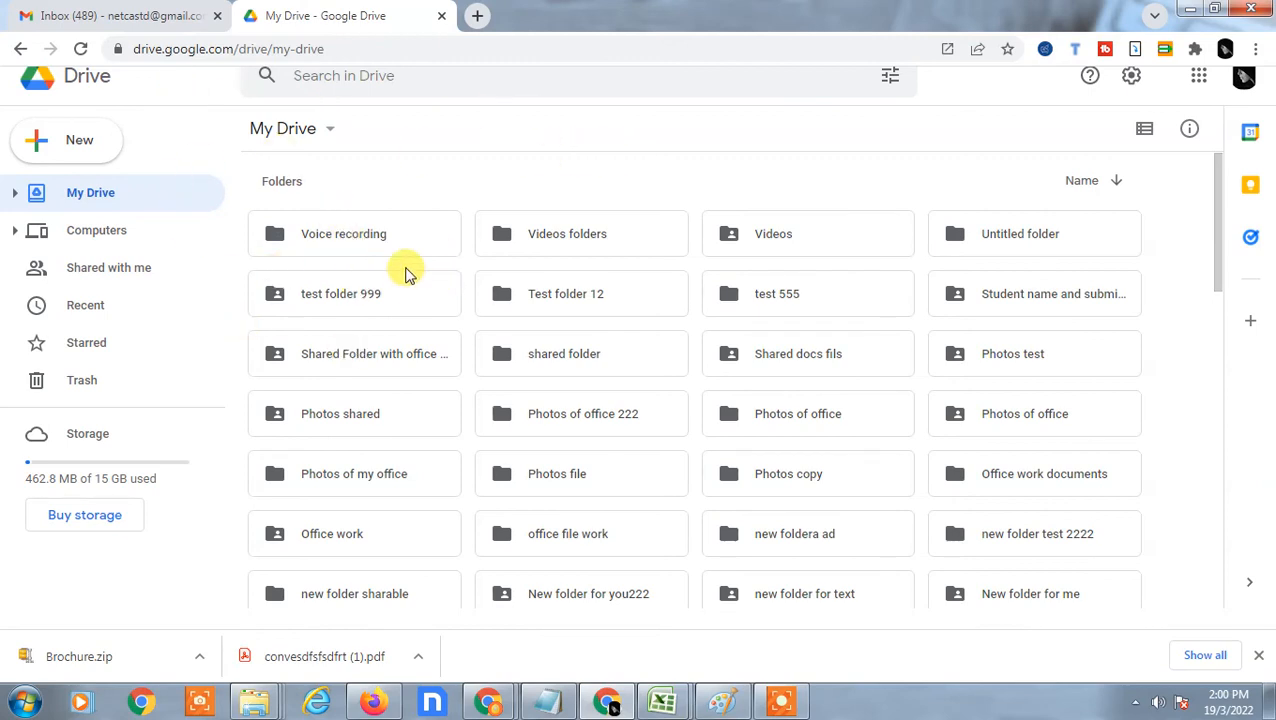
mouse_move(188, 88)
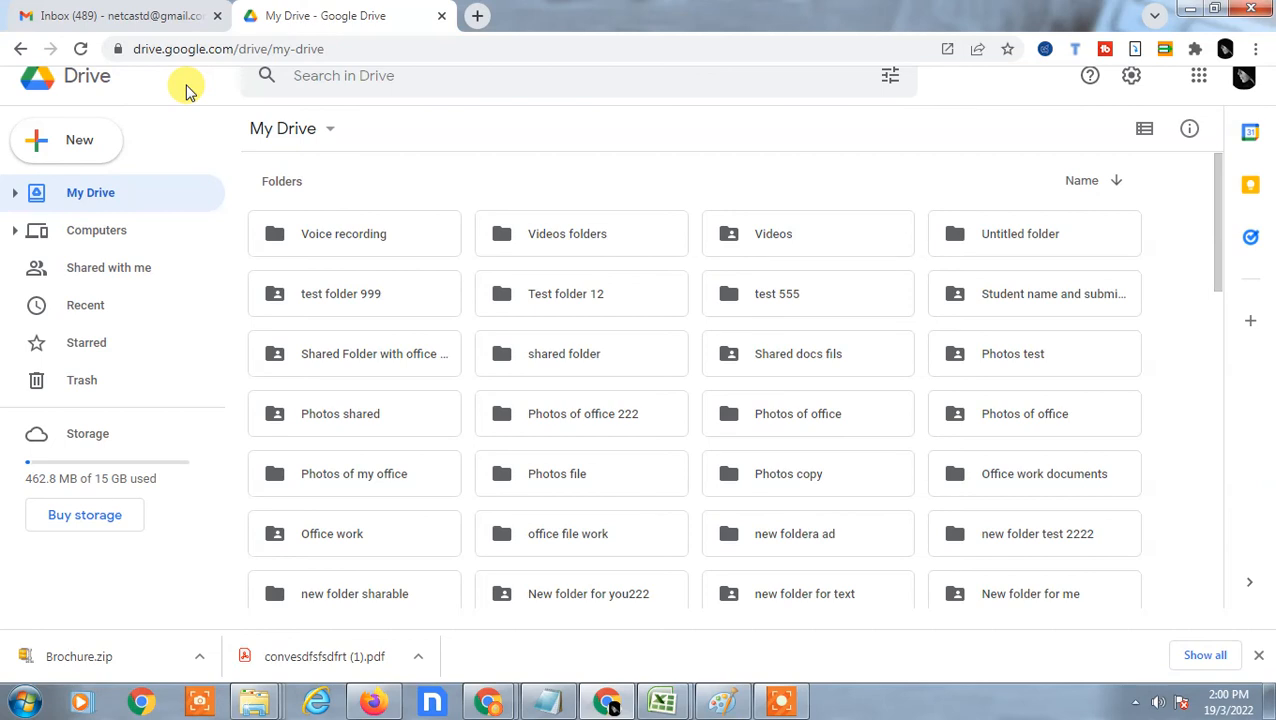